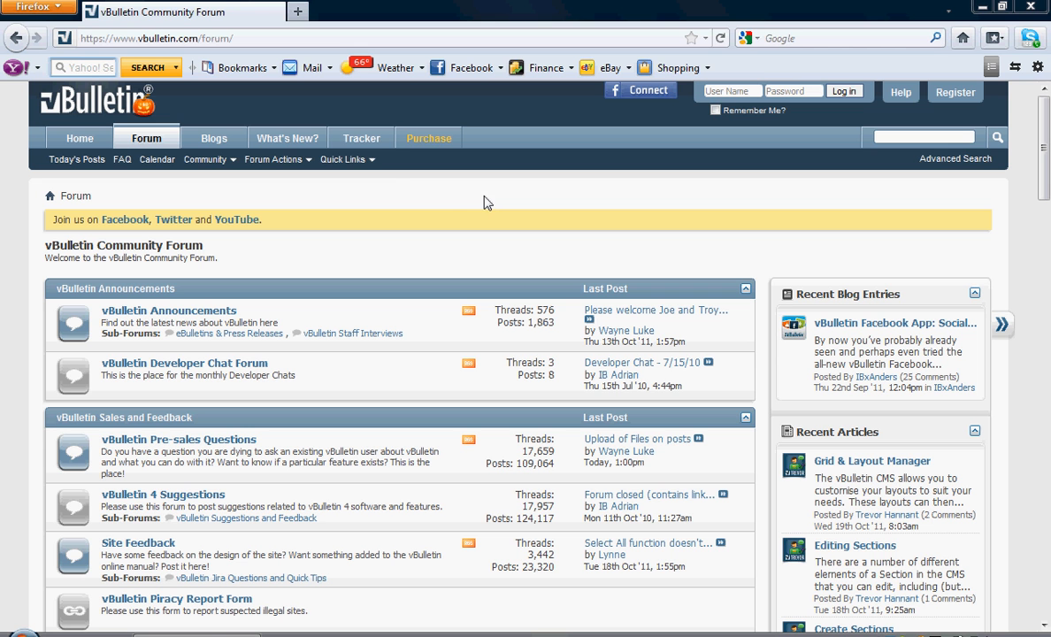
mouse_move(396, 183)
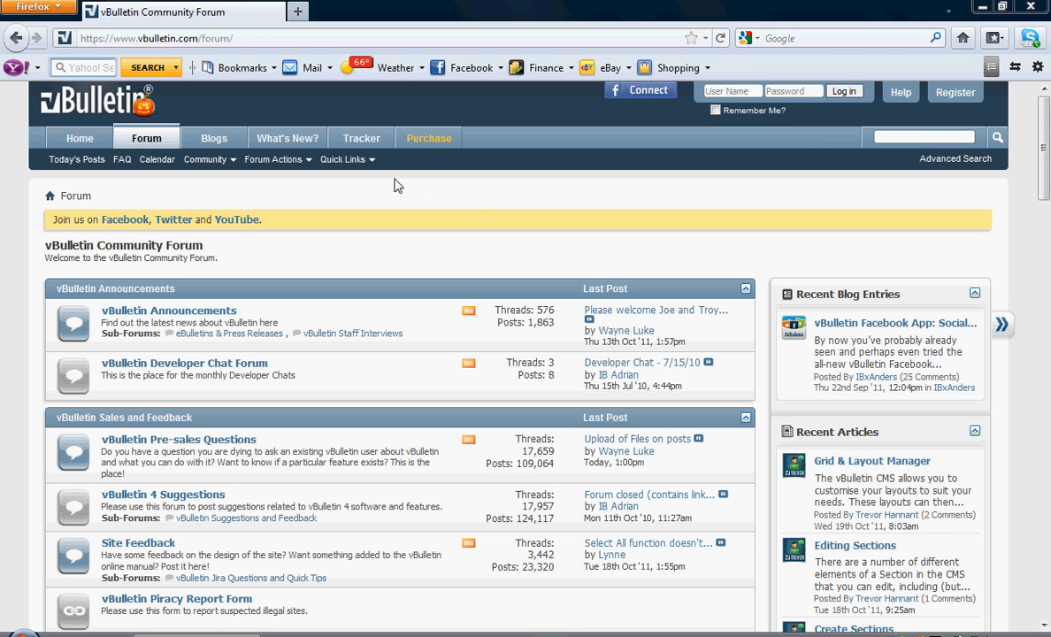
mouse_move(90, 141)
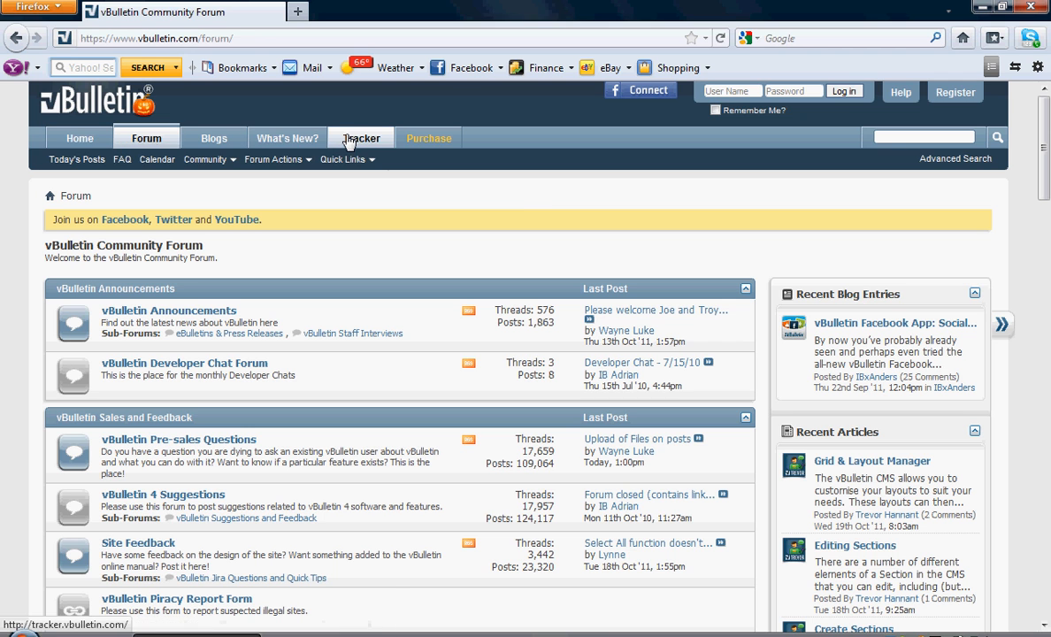
Step: Go from the vBulletin forum's Tracker link to the issue tracker dashboard
click(361, 138)
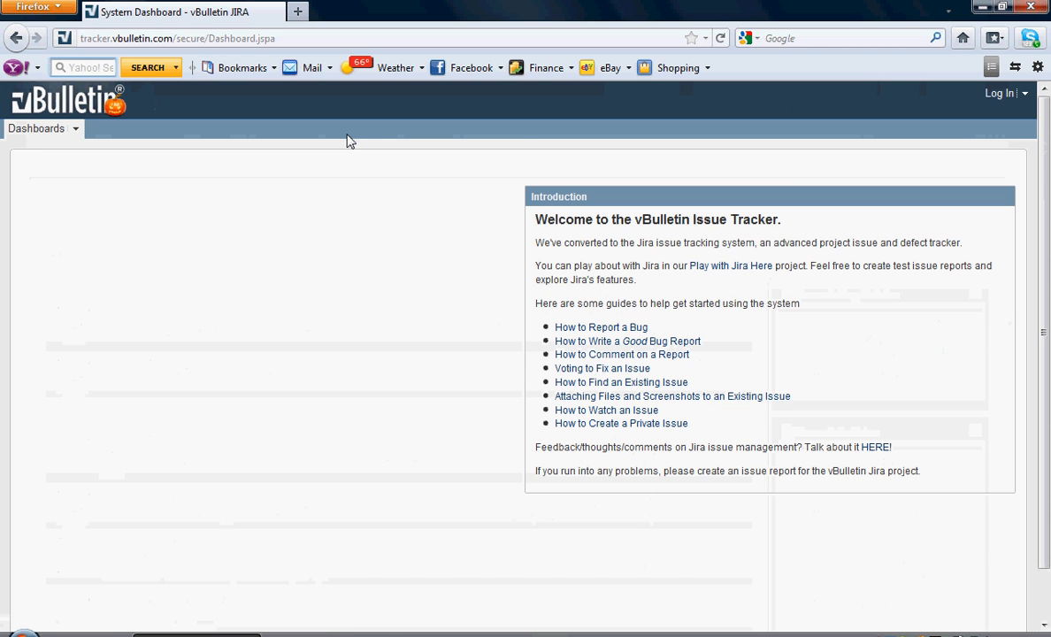
mouse_move(596, 148)
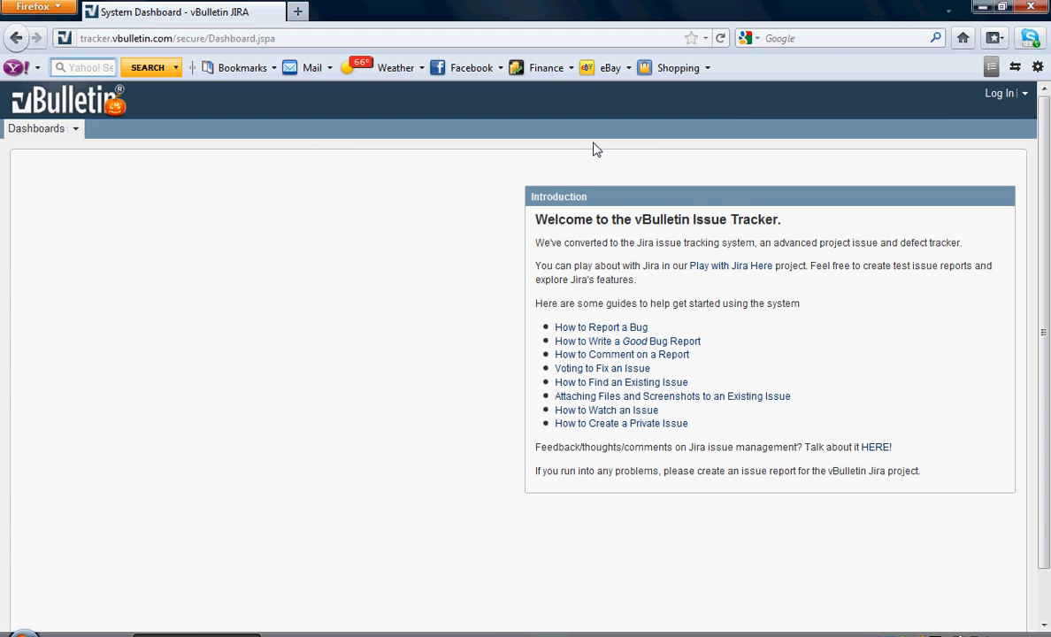
mouse_move(957, 110)
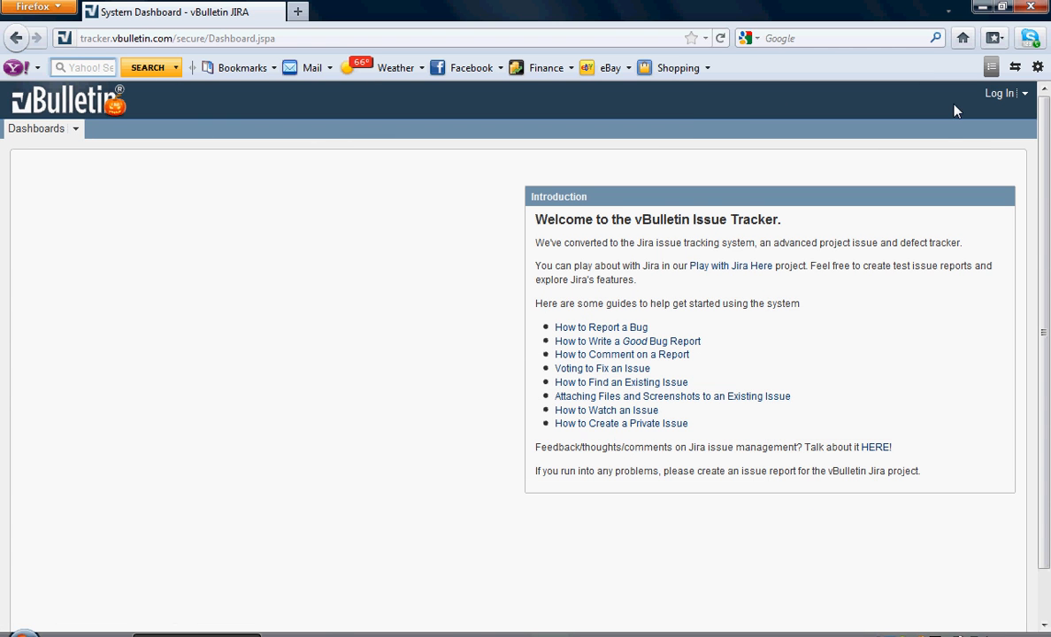
Step: Log in to the vBulletin JIRA tracker as user 'vjand' and land on the personal dashboard
click(1003, 92)
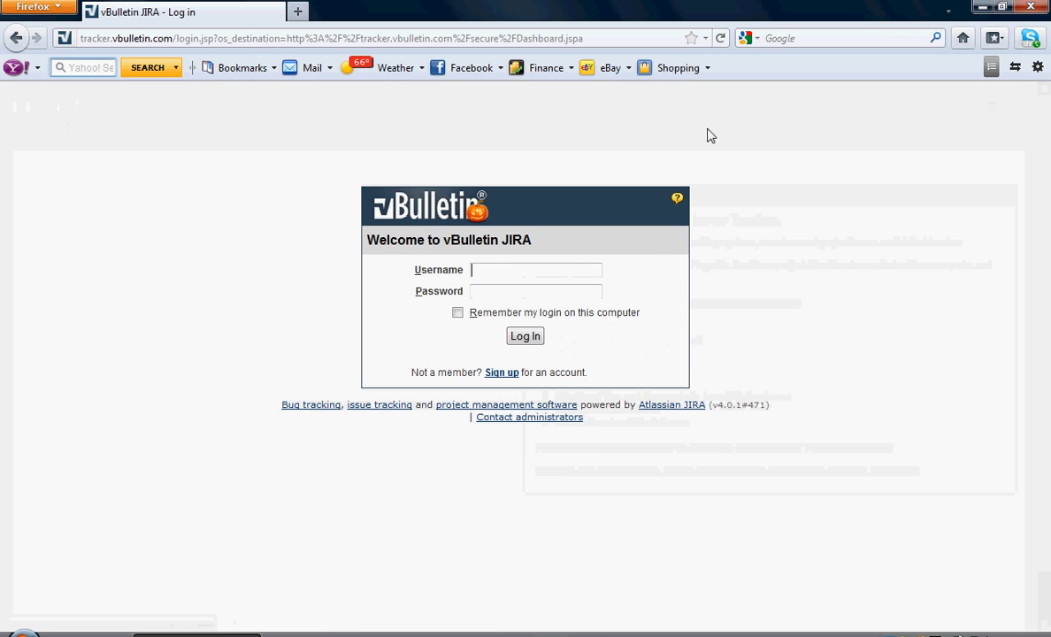
click(536, 269)
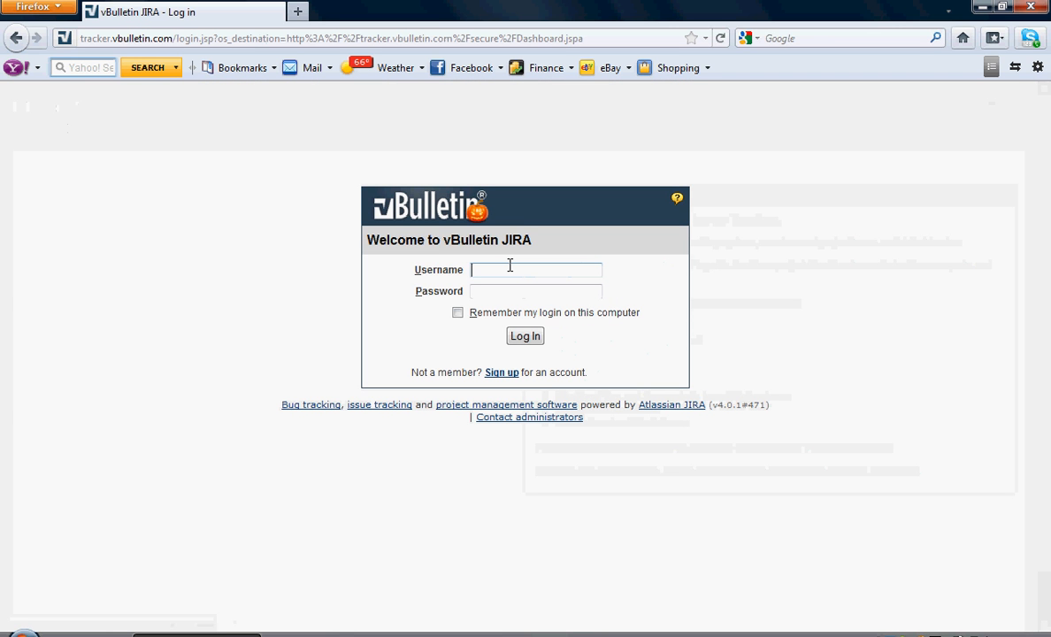
text(vjand)
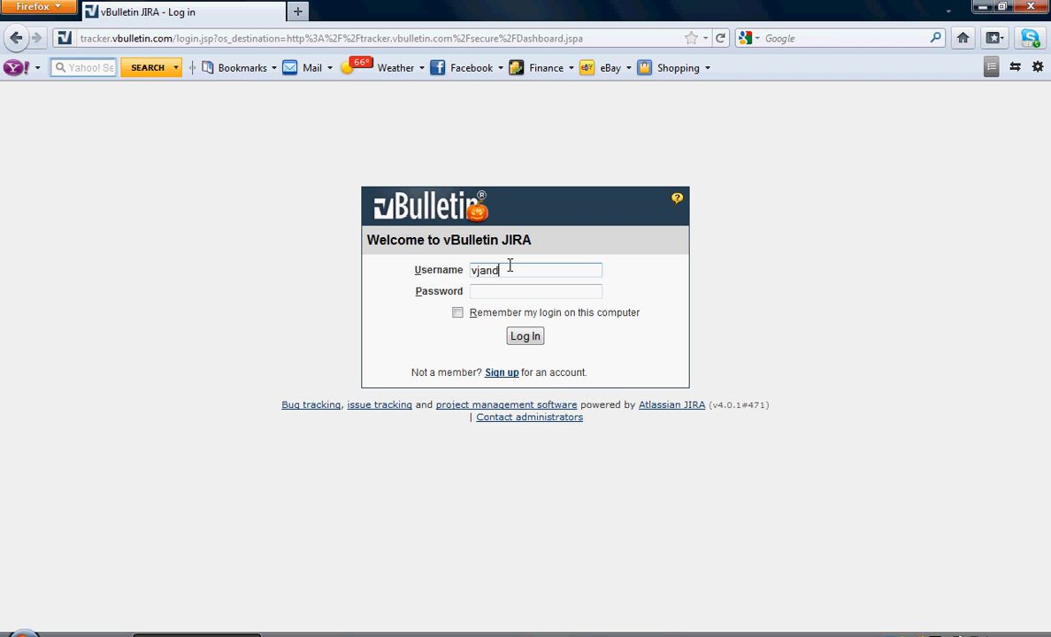
text(•••••••)
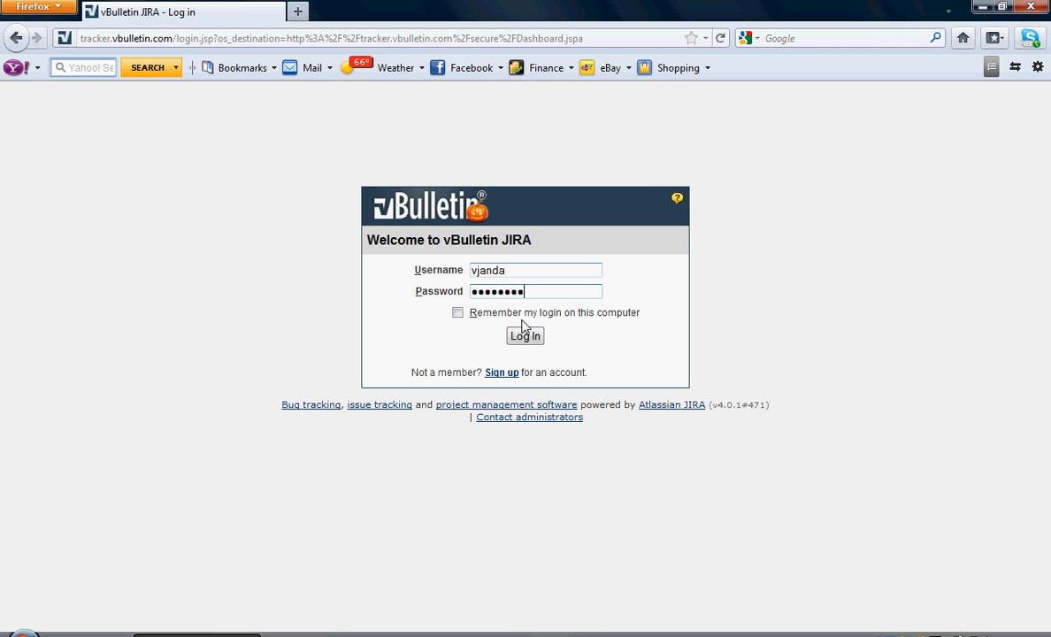
click(524, 336)
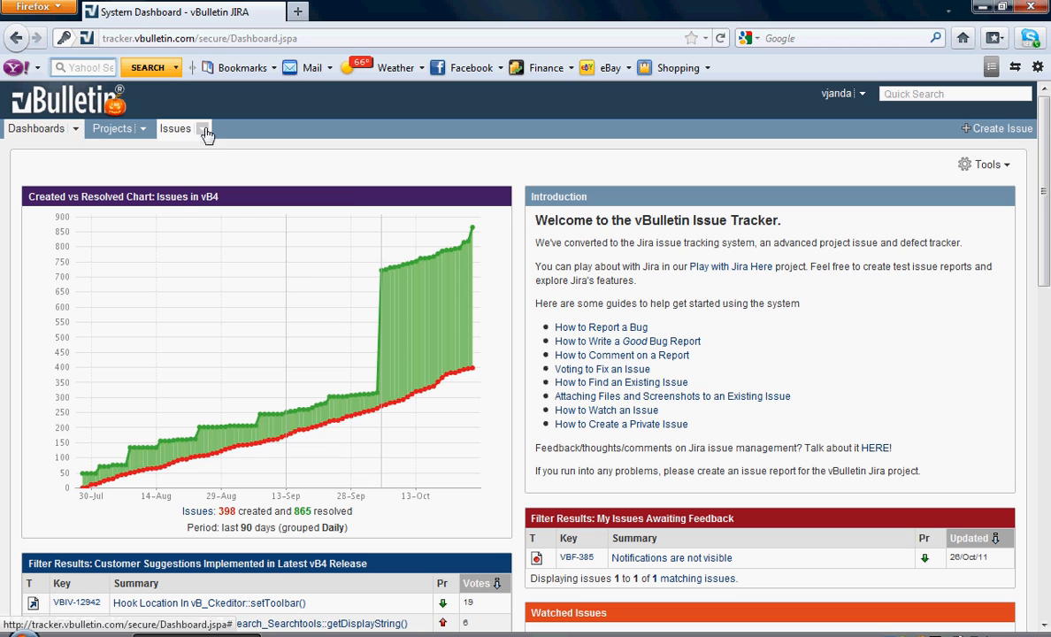
Step: Begin a new Bug for project 'vBulletin - Facebook app', checking the issue-types help along the way
click(202, 127)
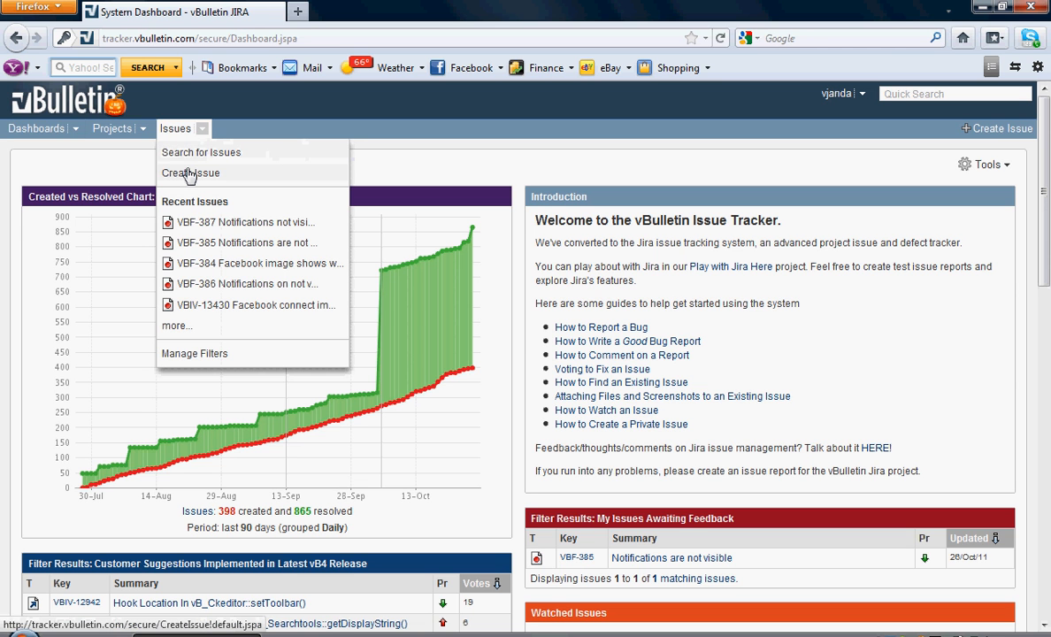
click(190, 174)
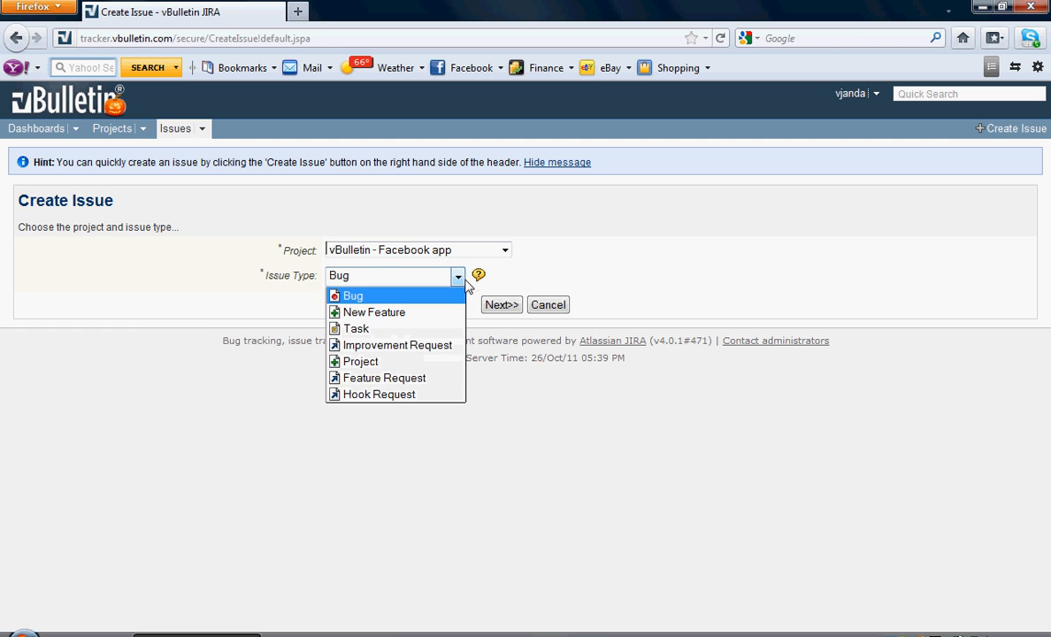
mouse_move(485, 281)
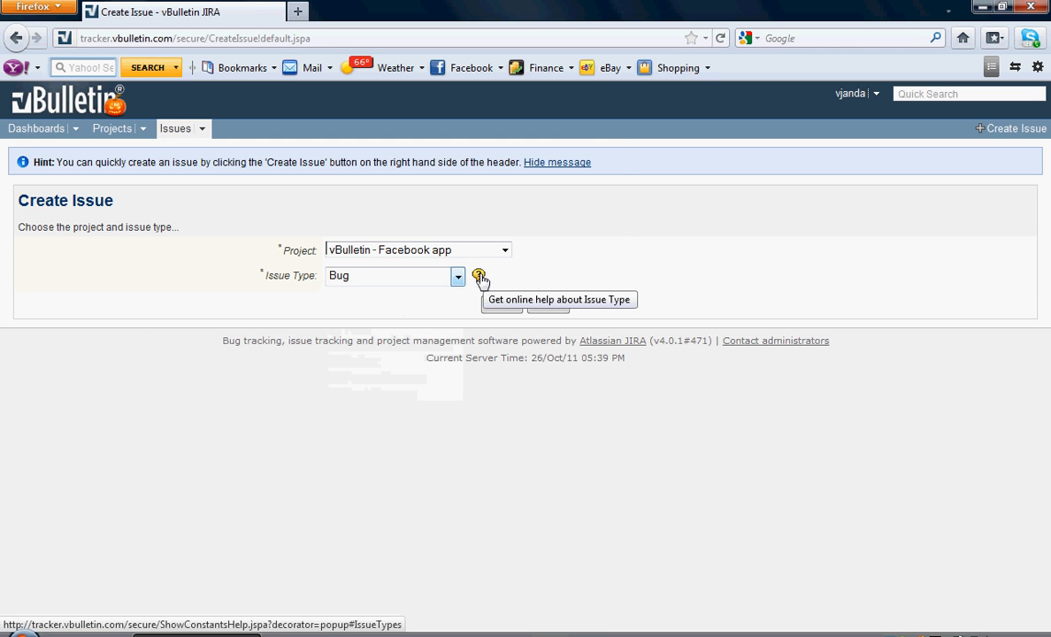
click(481, 276)
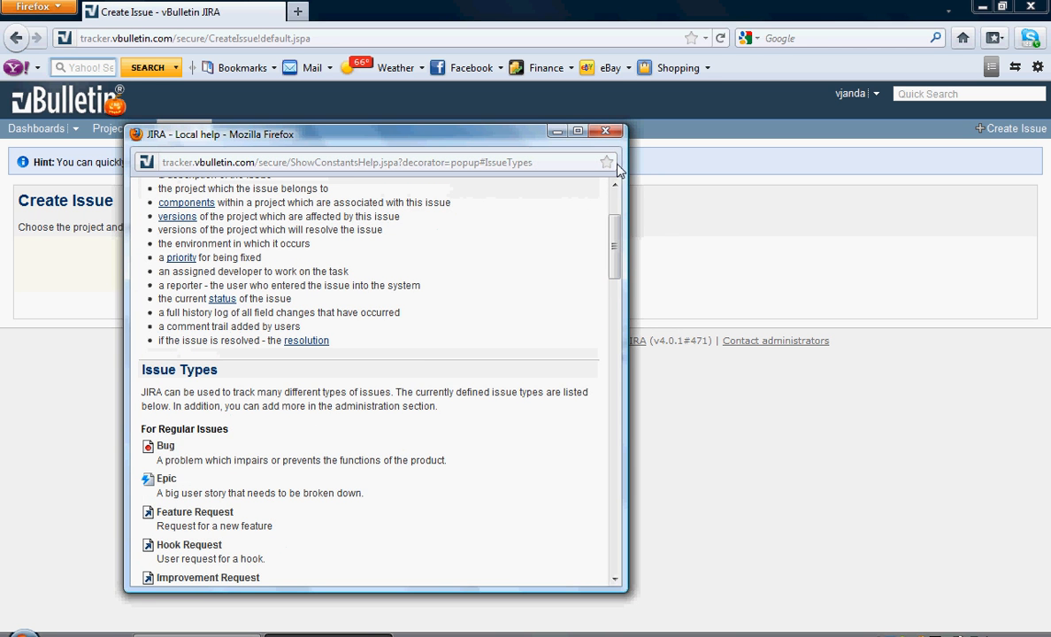
click(605, 131)
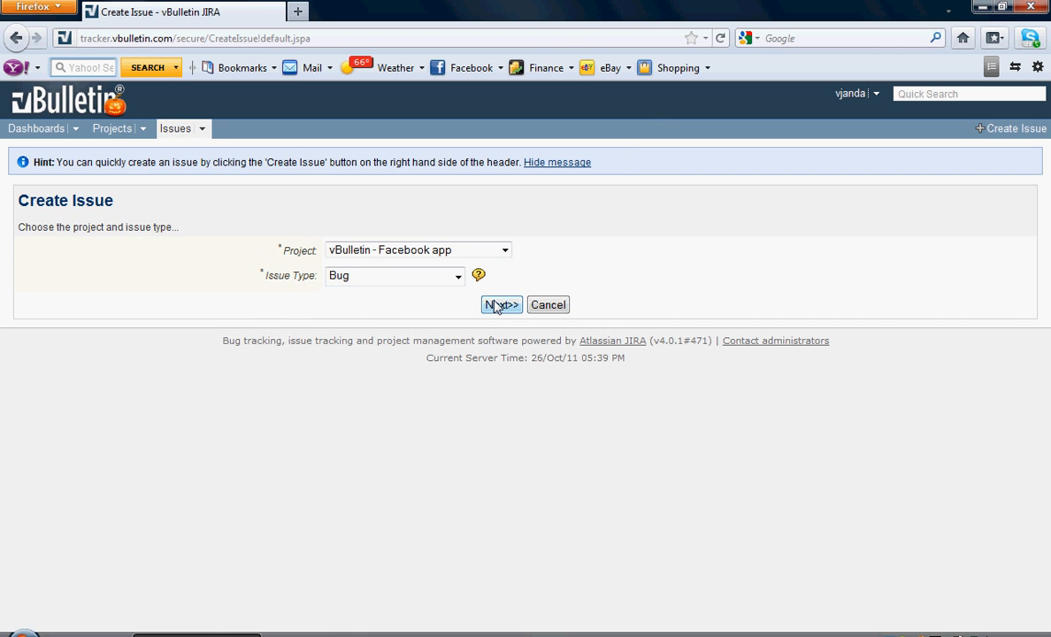
Step: Enter the summary 'Notifications are not visible with application' on the issue details form
click(500, 305)
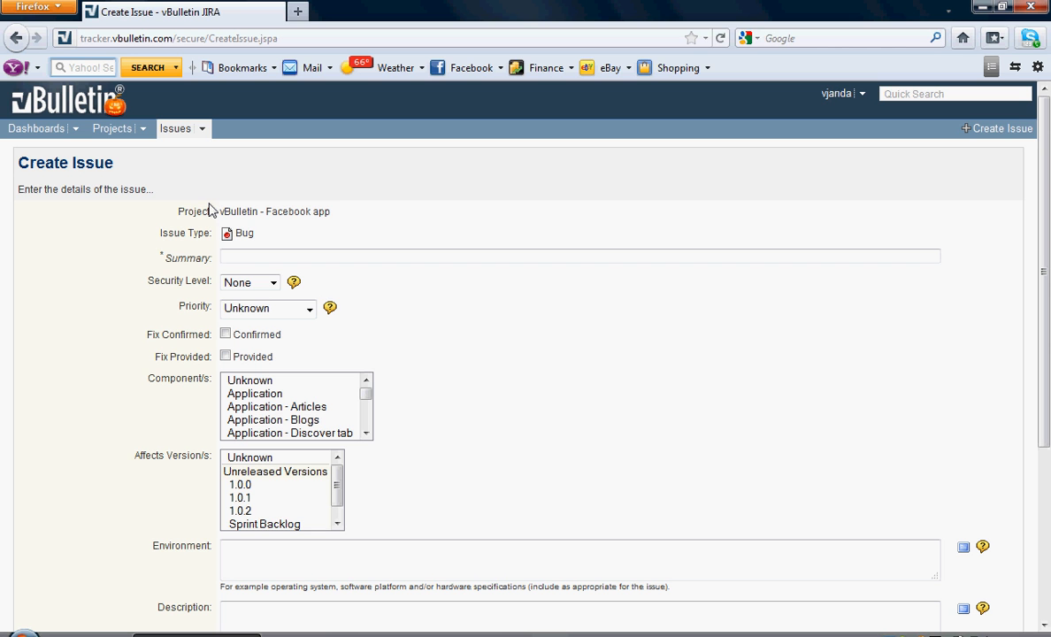
mouse_move(148, 219)
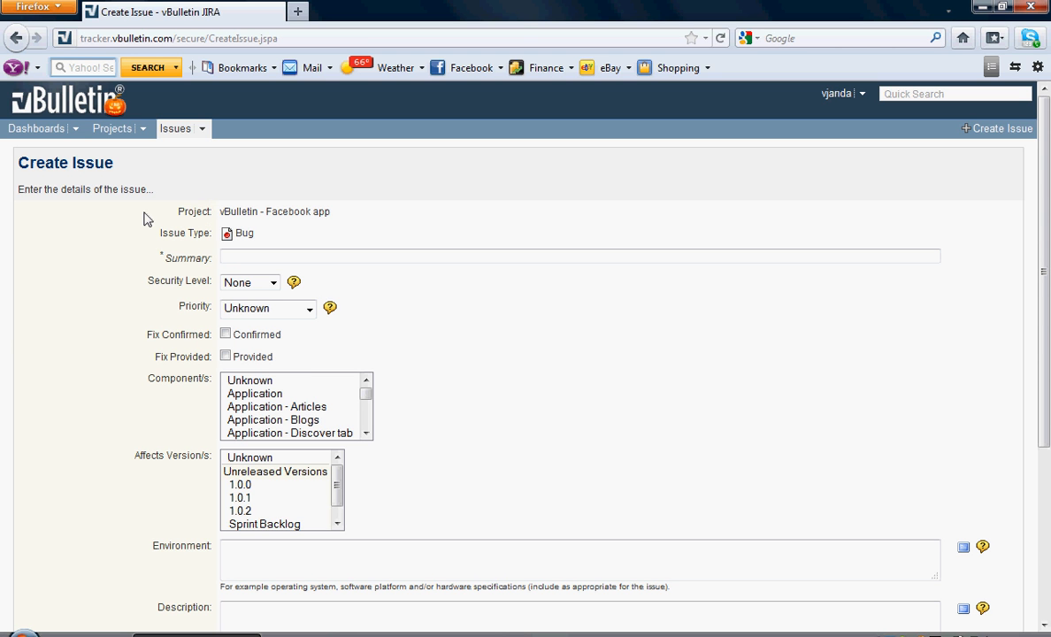
mouse_move(149, 226)
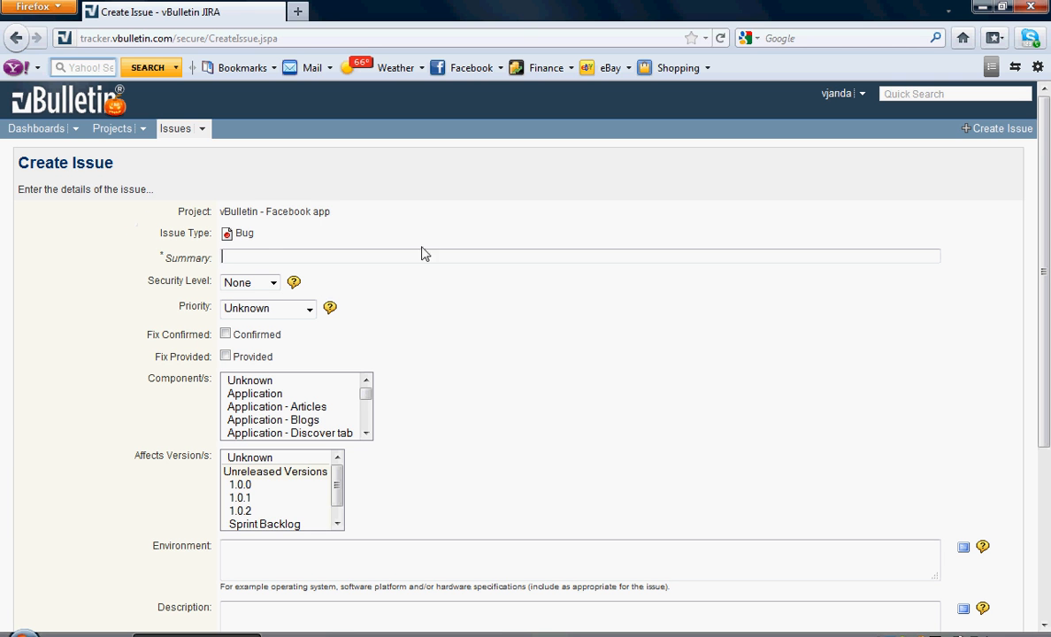
mouse_move(258, 234)
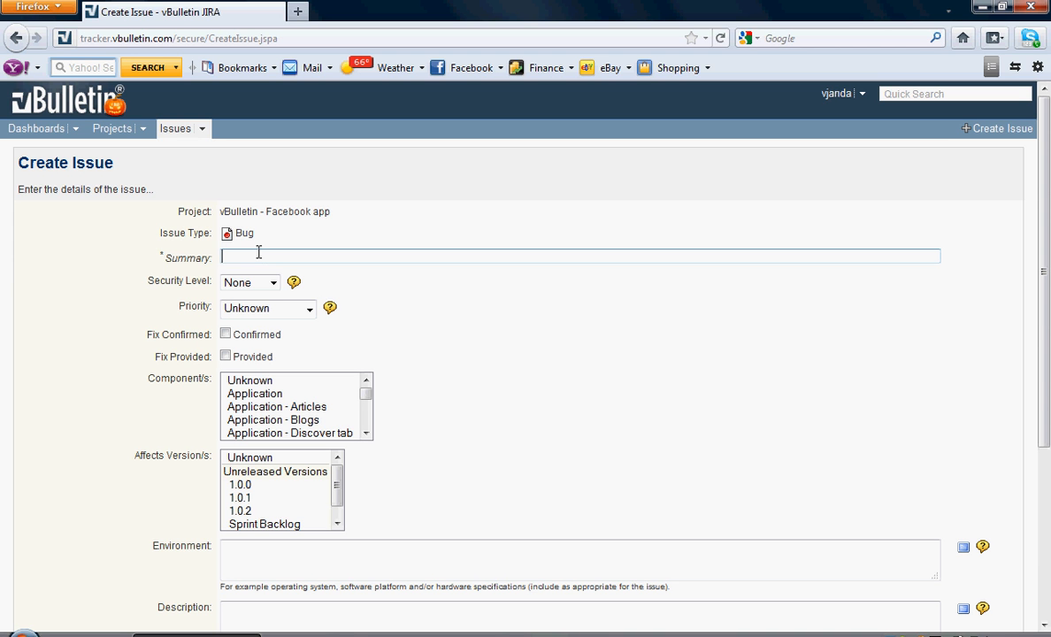
text(N)
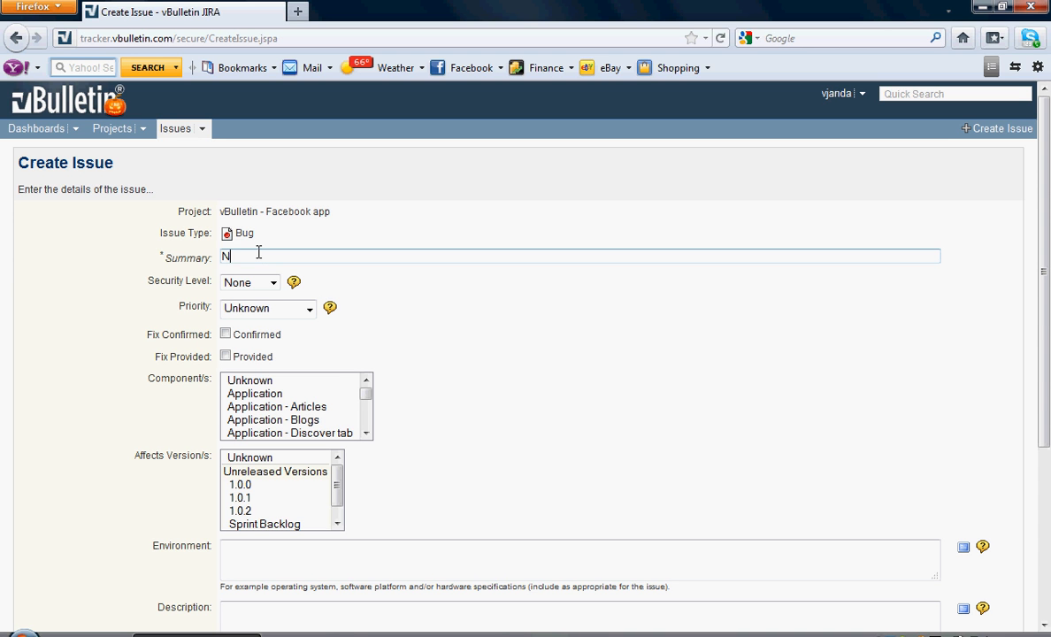
text(otifications are not visible)
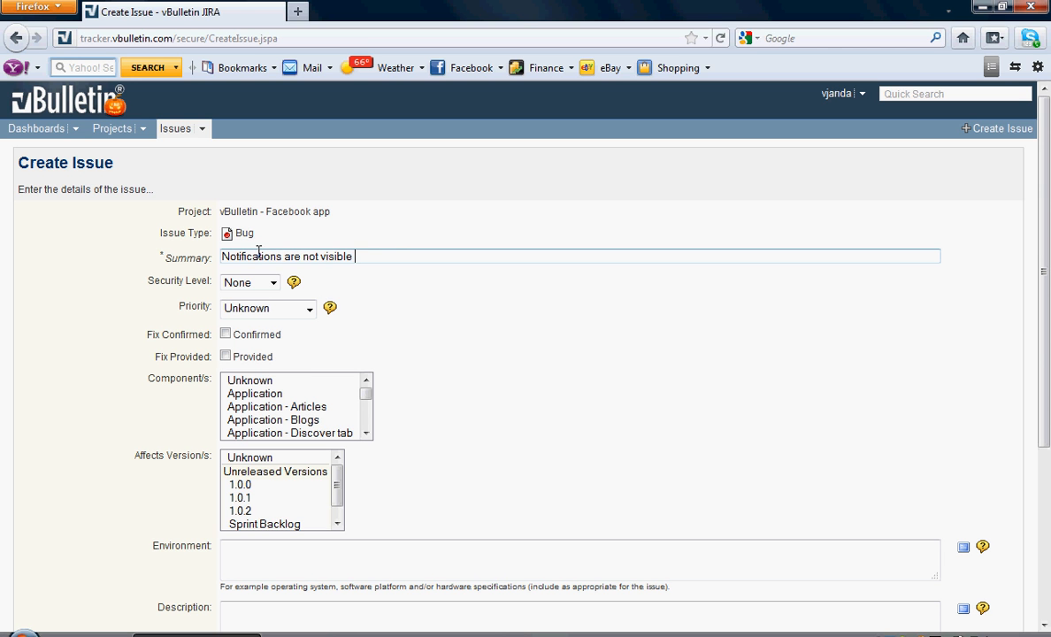
text(with application)
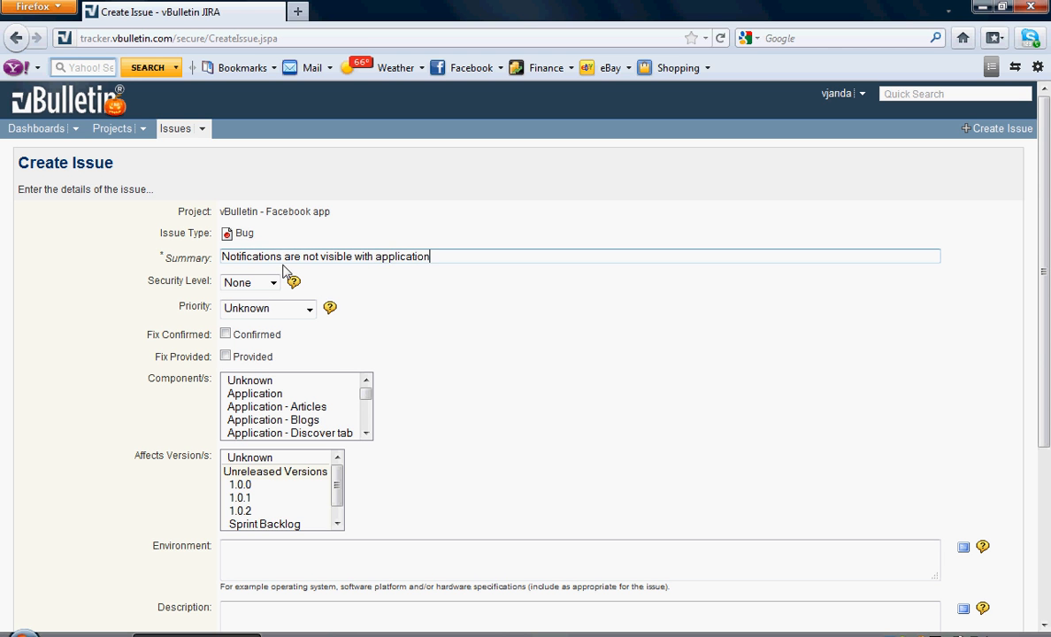
Step: Set the bug's security level to Private
click(272, 281)
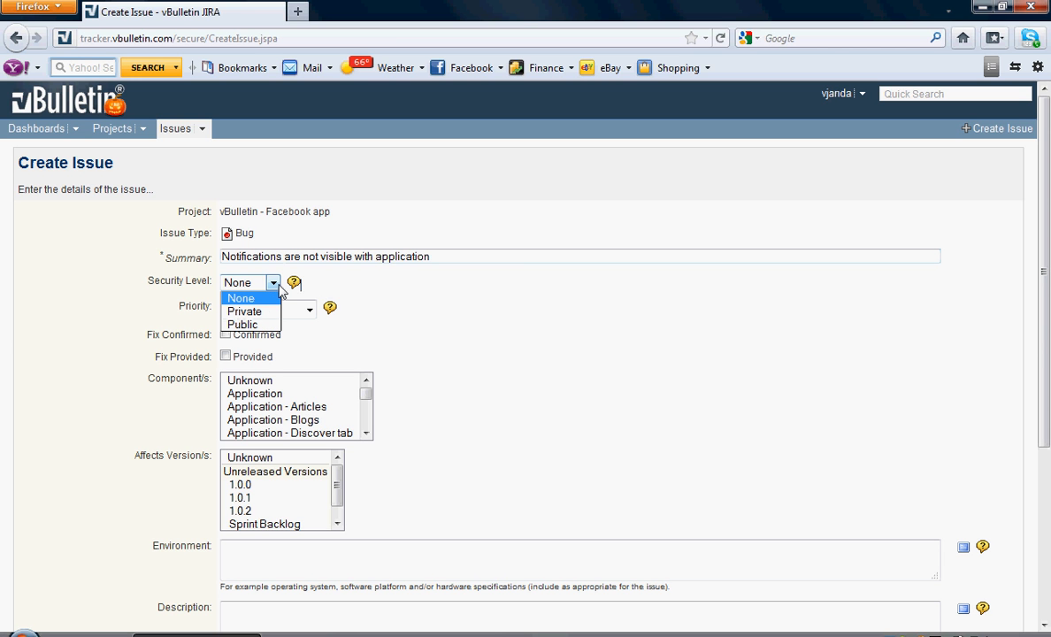
mouse_move(267, 308)
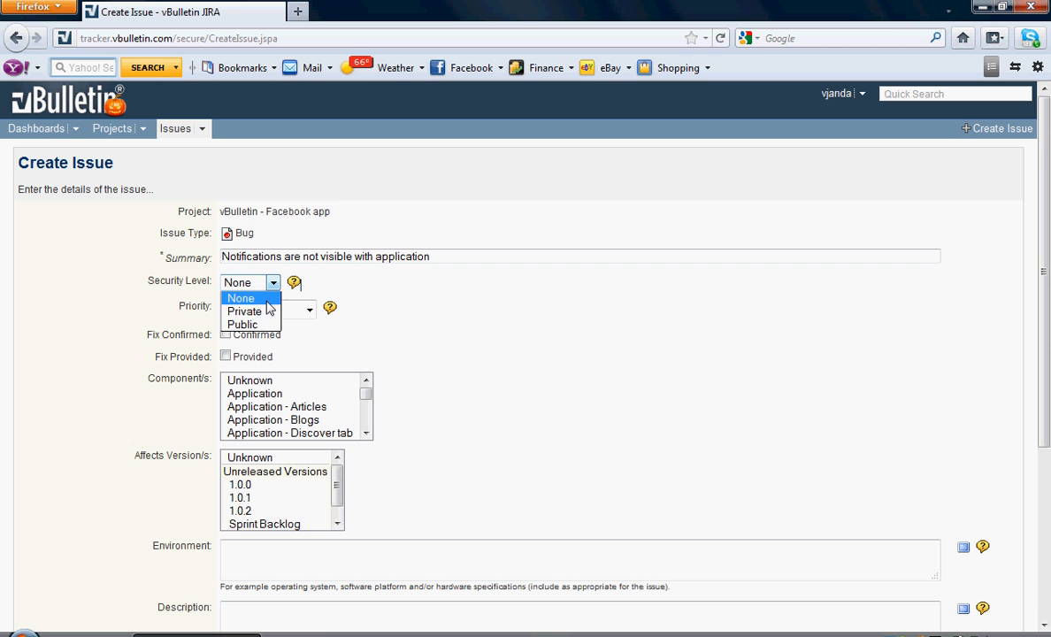
mouse_move(242, 324)
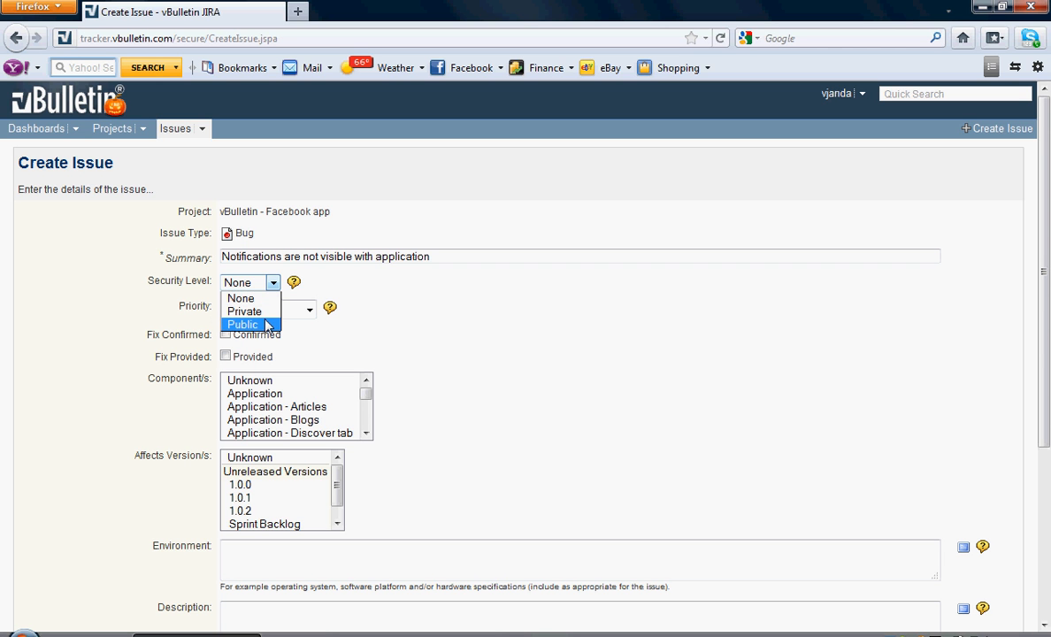
click(244, 311)
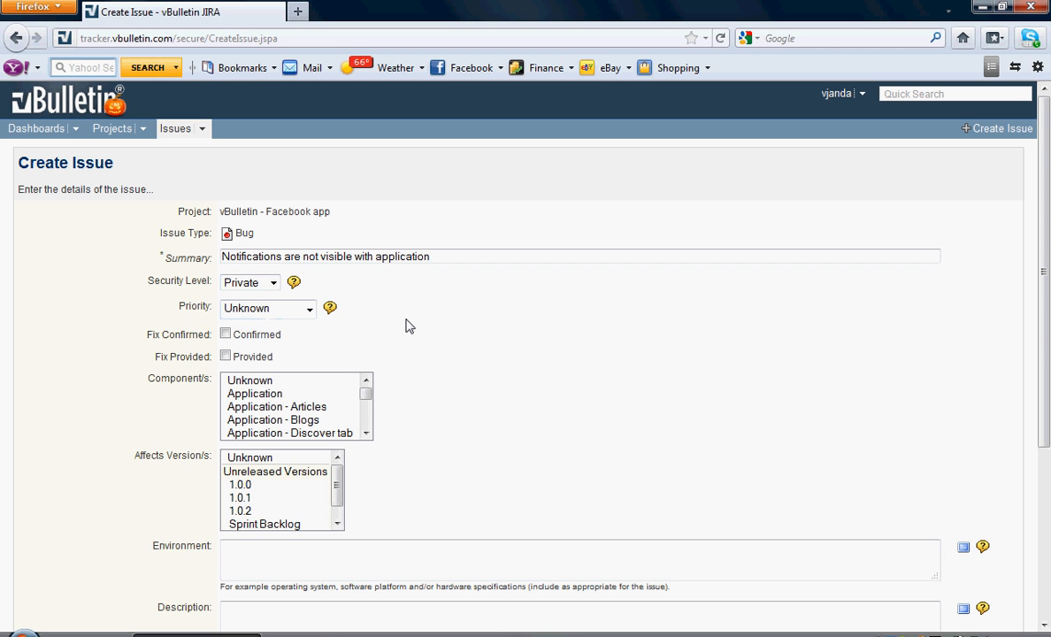
mouse_move(329, 309)
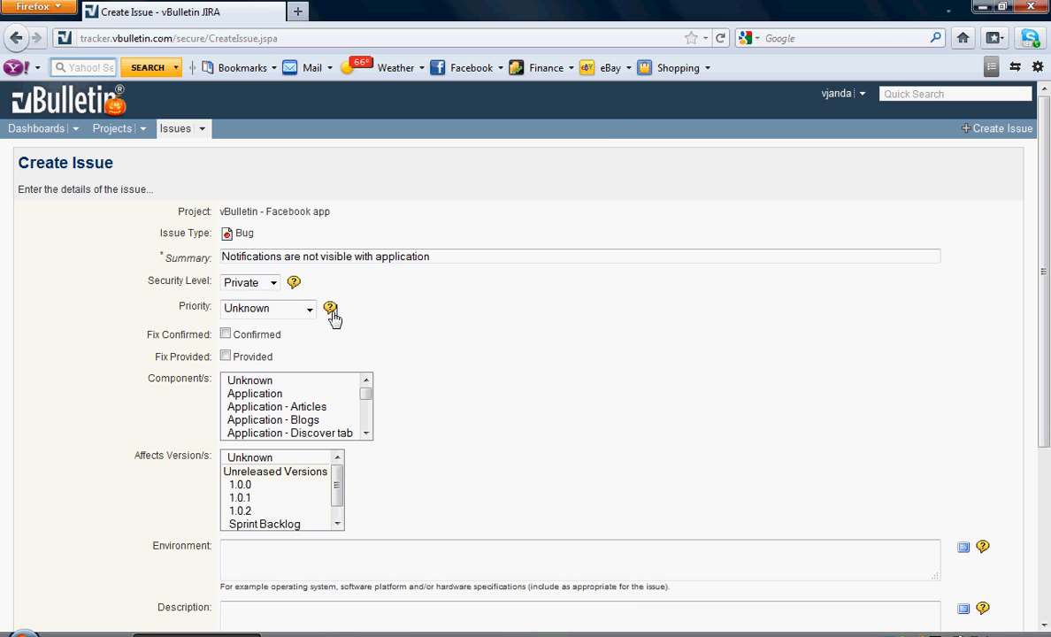
click(325, 307)
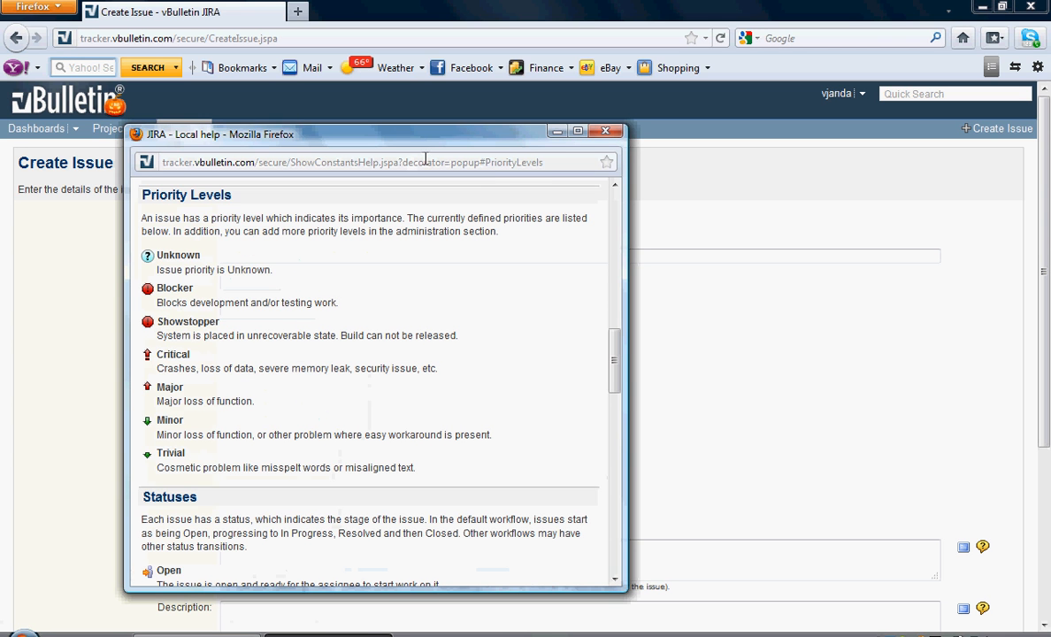
mouse_move(773, 354)
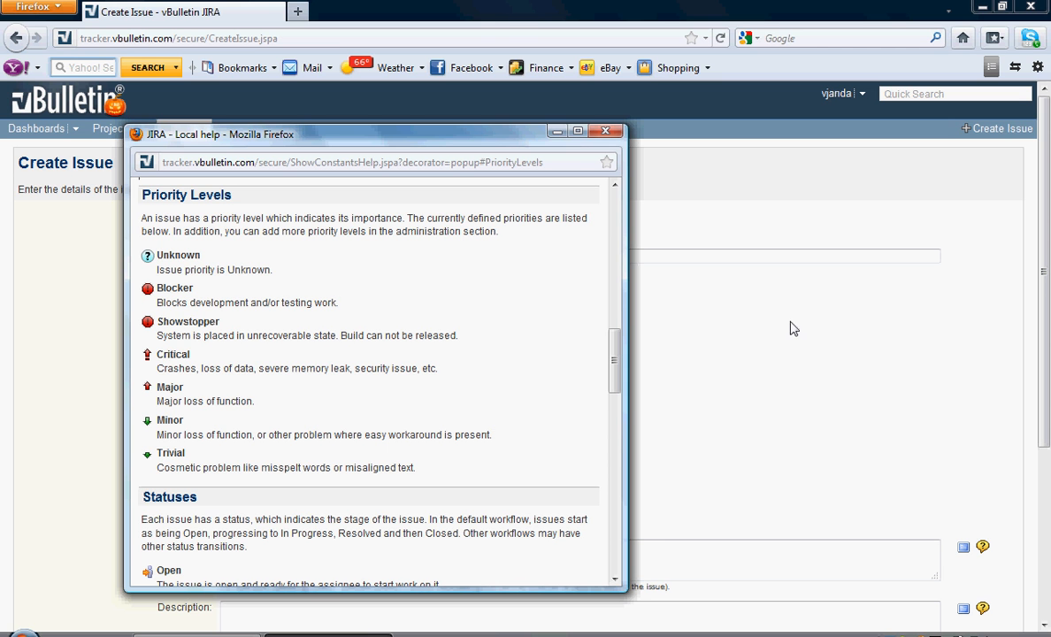
mouse_move(676, 340)
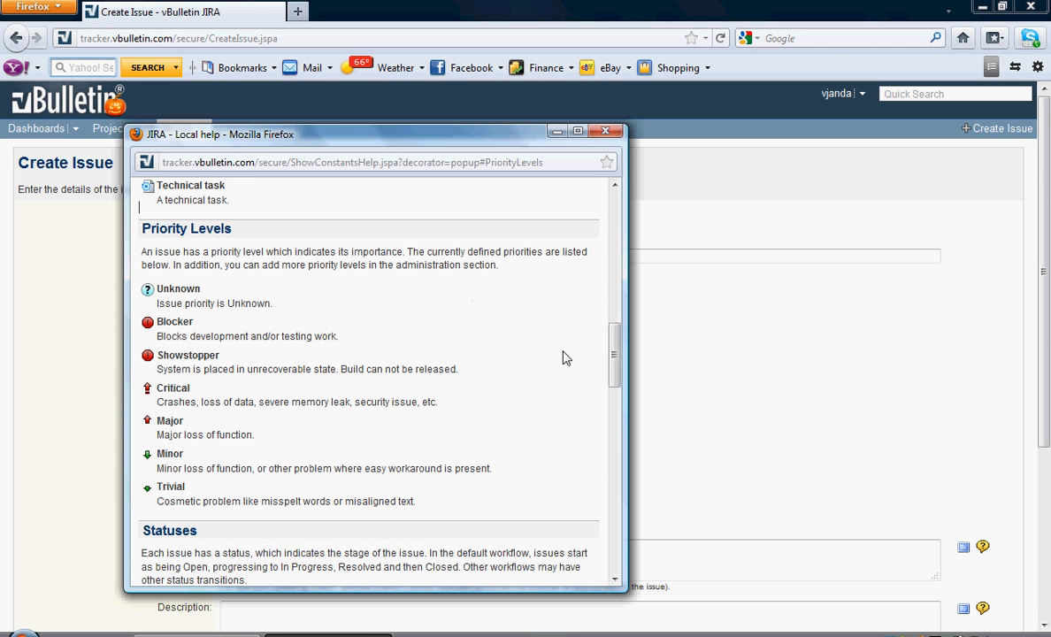
mouse_move(608, 131)
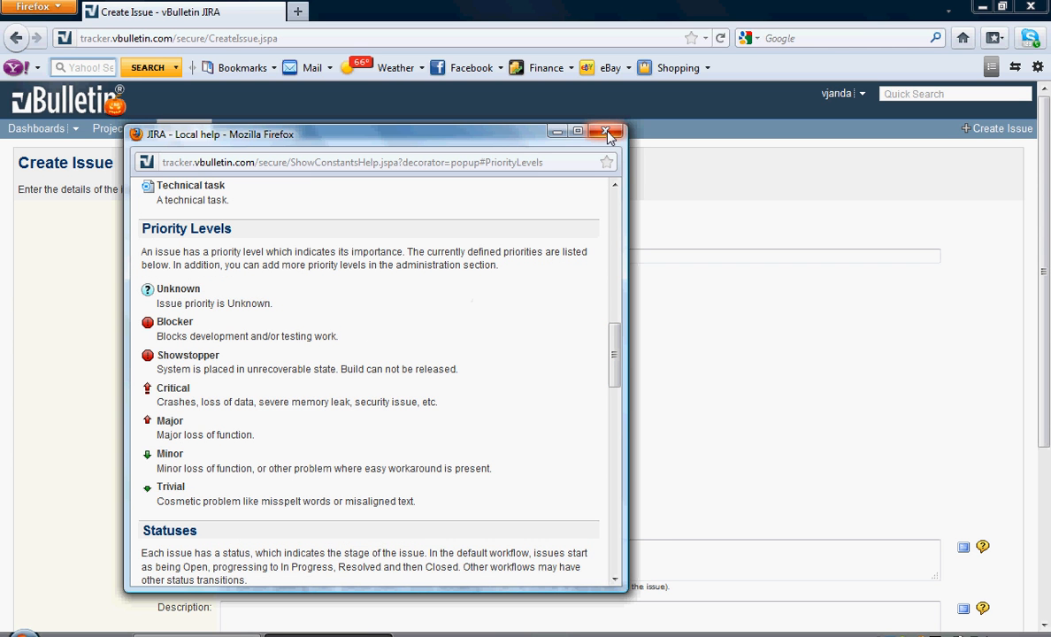
mouse_move(605, 131)
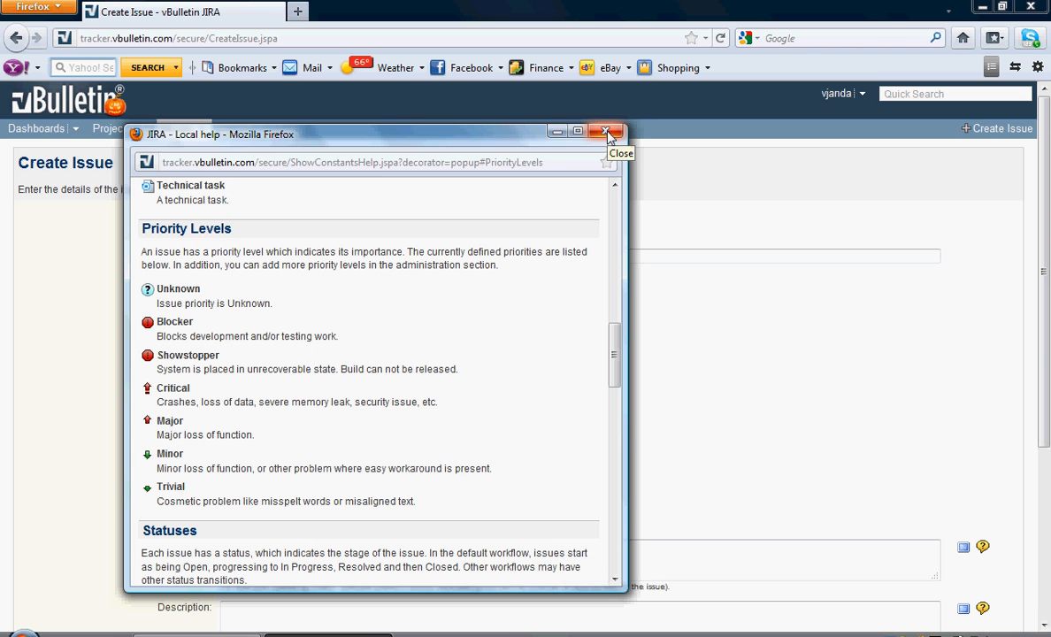
click(605, 131)
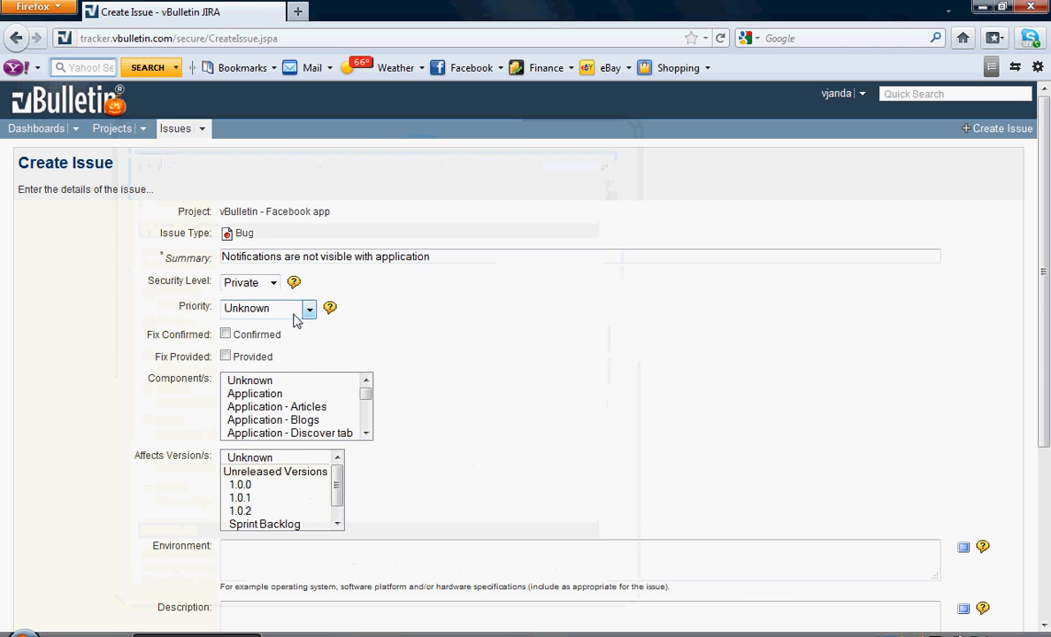
Step: Set priority to Minor and choose Application as the component
click(308, 308)
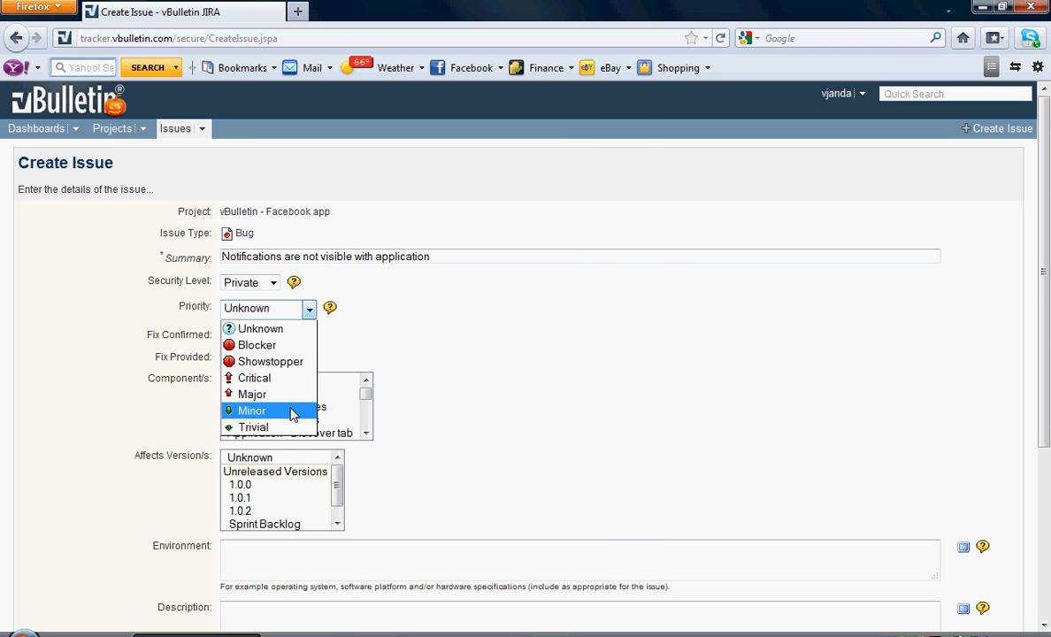
click(251, 411)
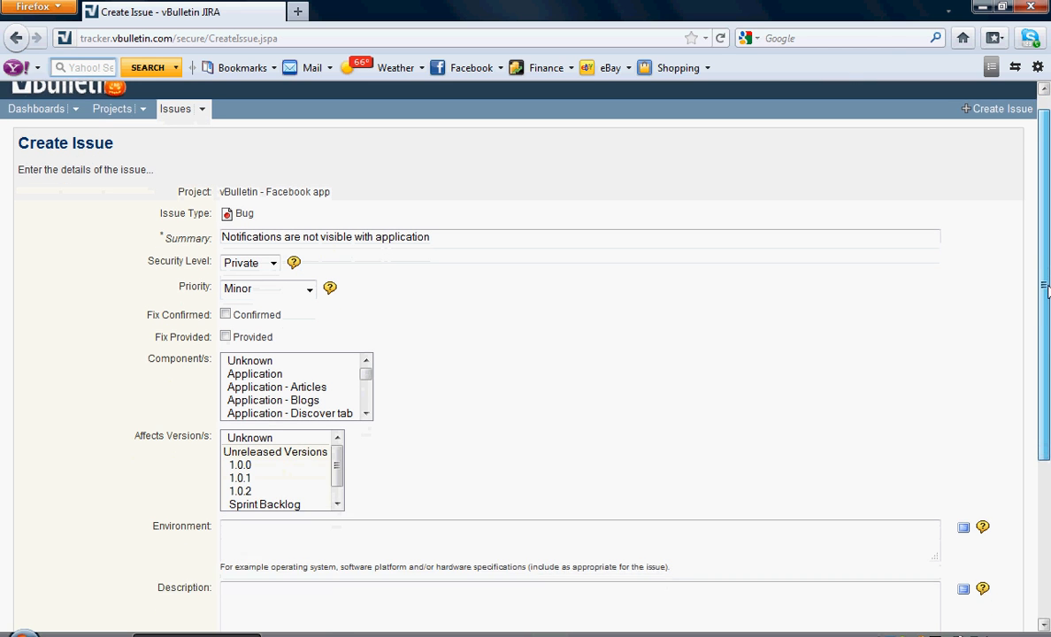
scroll(down, 3)
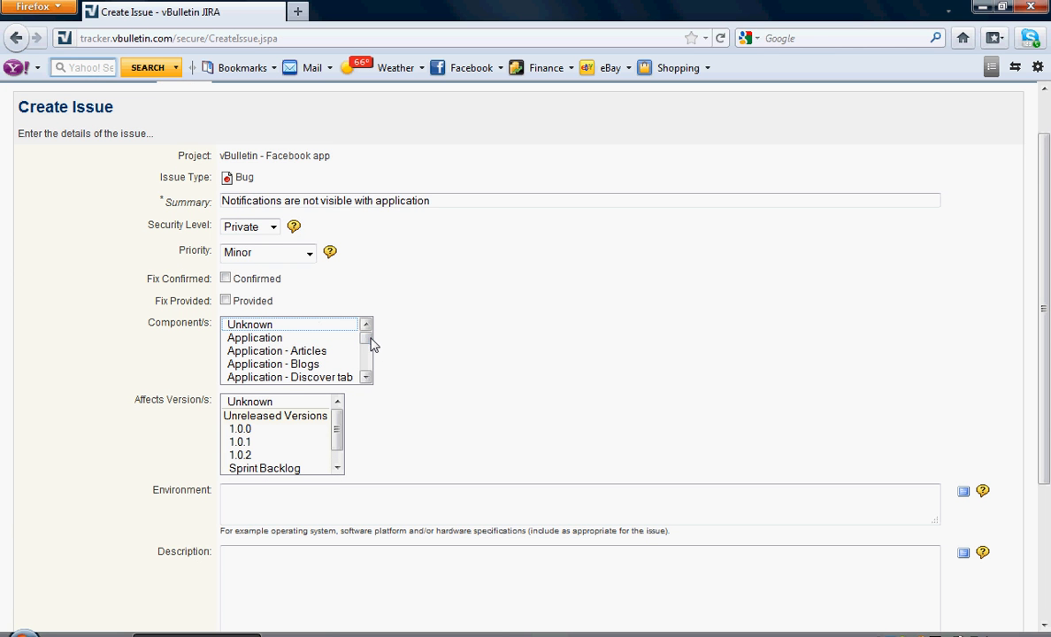
click(255, 336)
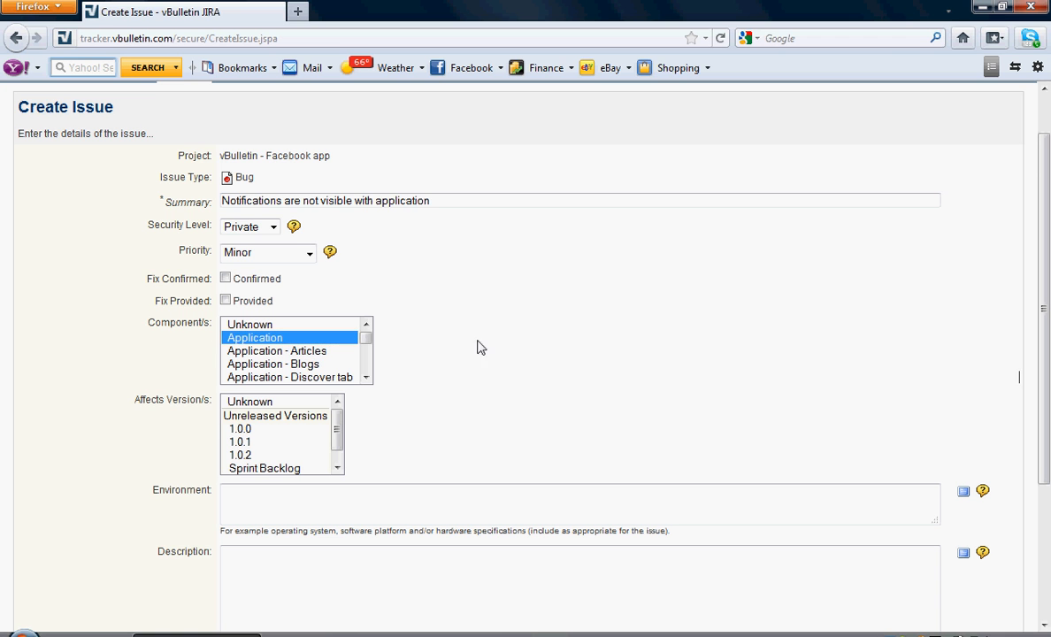
mouse_move(343, 421)
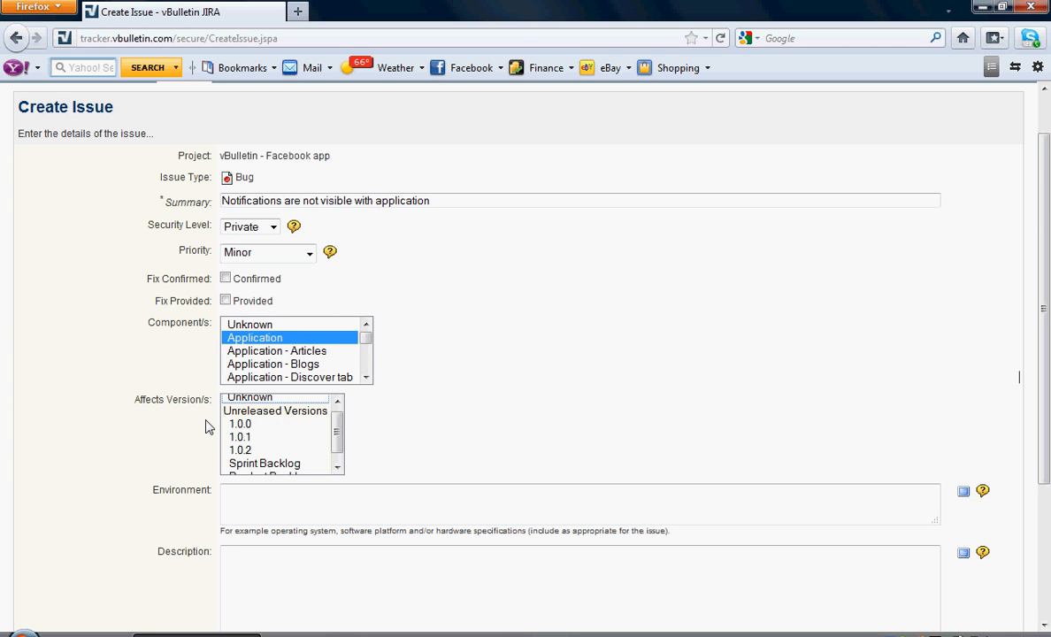
mouse_move(202, 428)
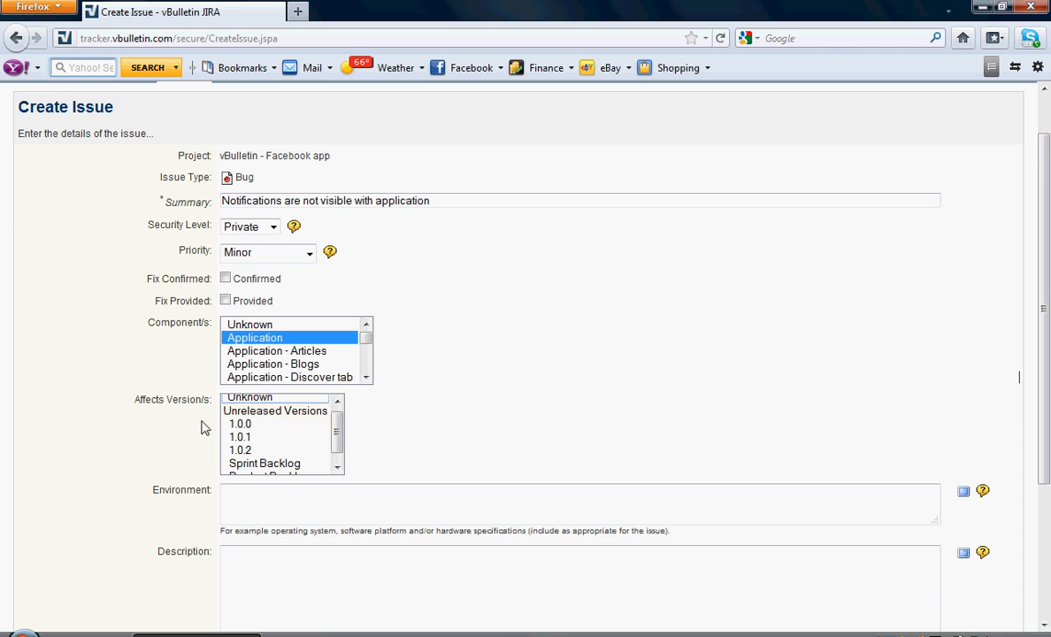
Step: Mark 1.0.0 as the affected version and move to the Description field
click(240, 425)
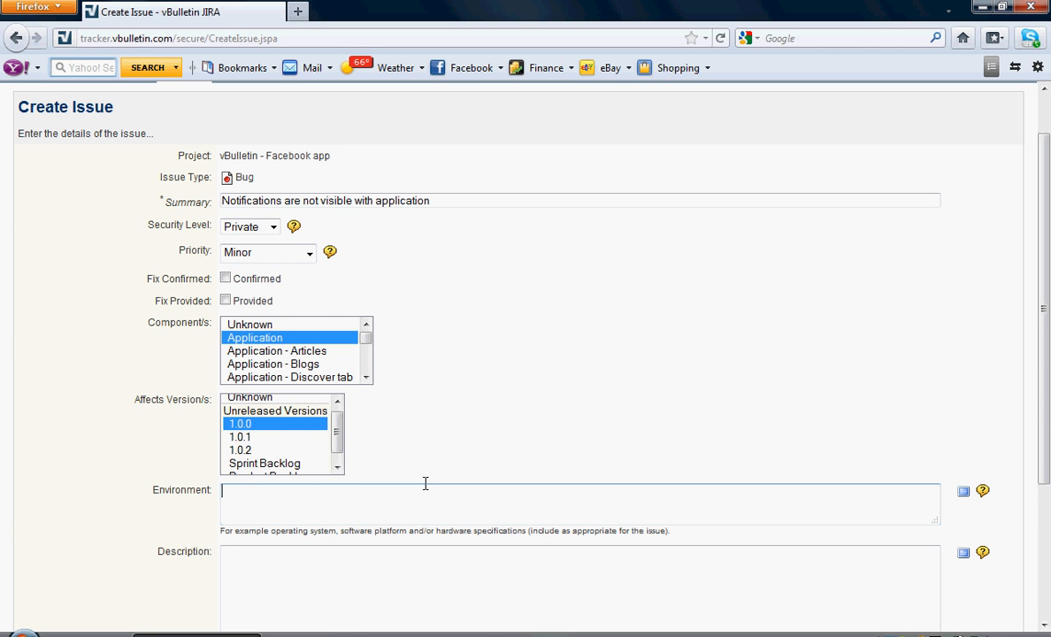
click(294, 562)
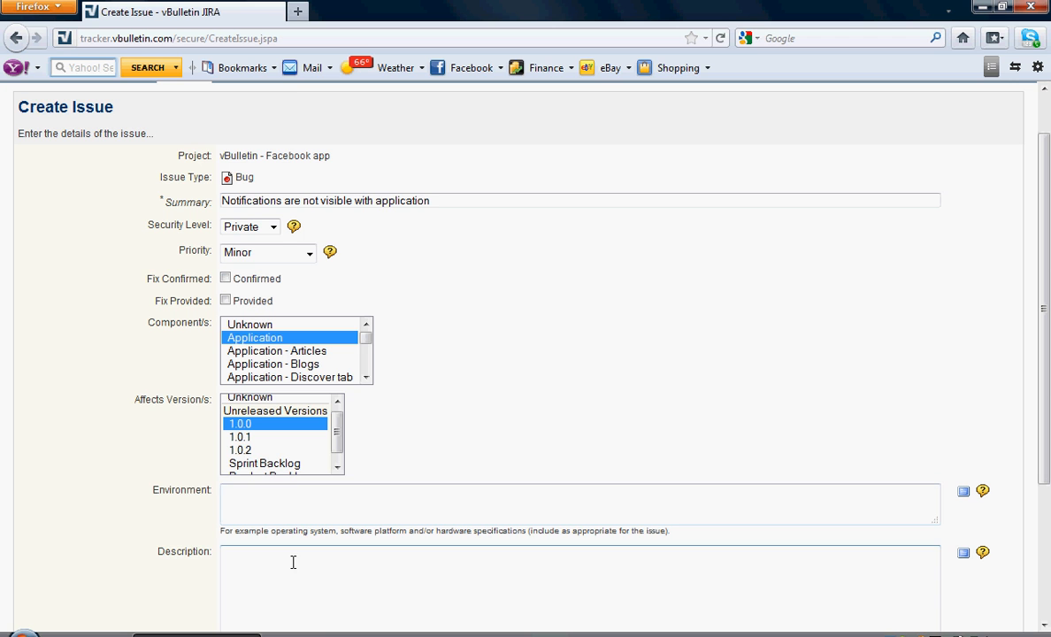
scroll(down, 3)
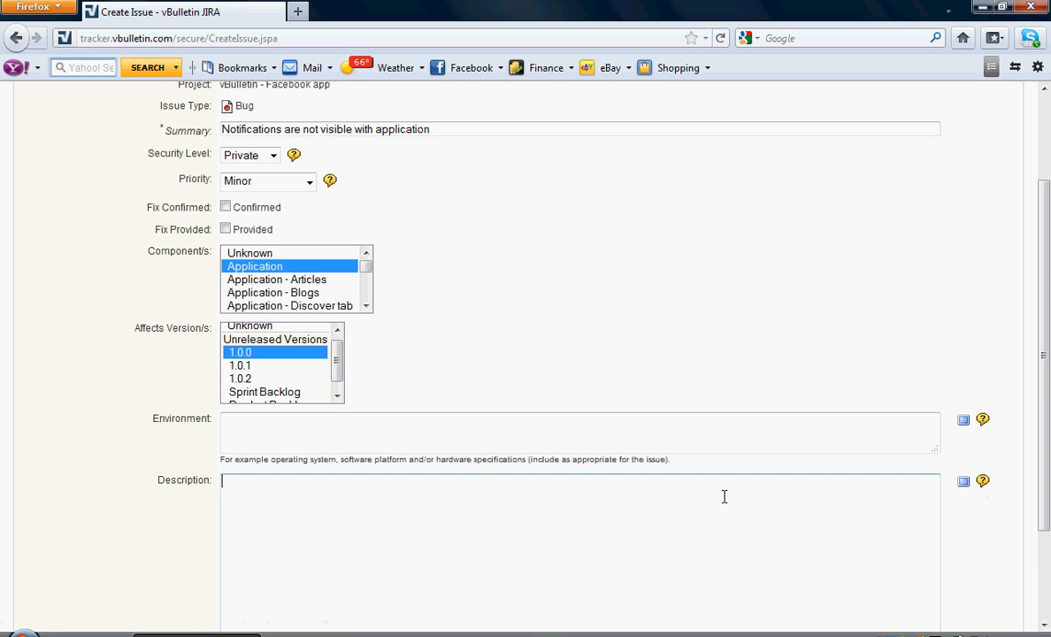
scroll(down, 3)
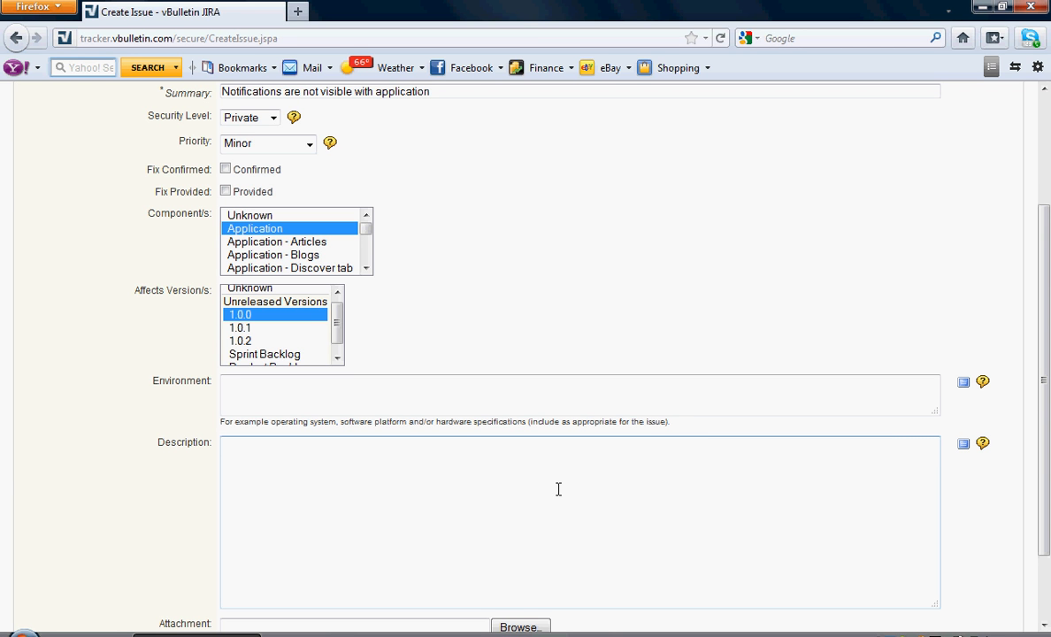
Step: Write the description 'Application notifications are not visible to users.'
text(F)
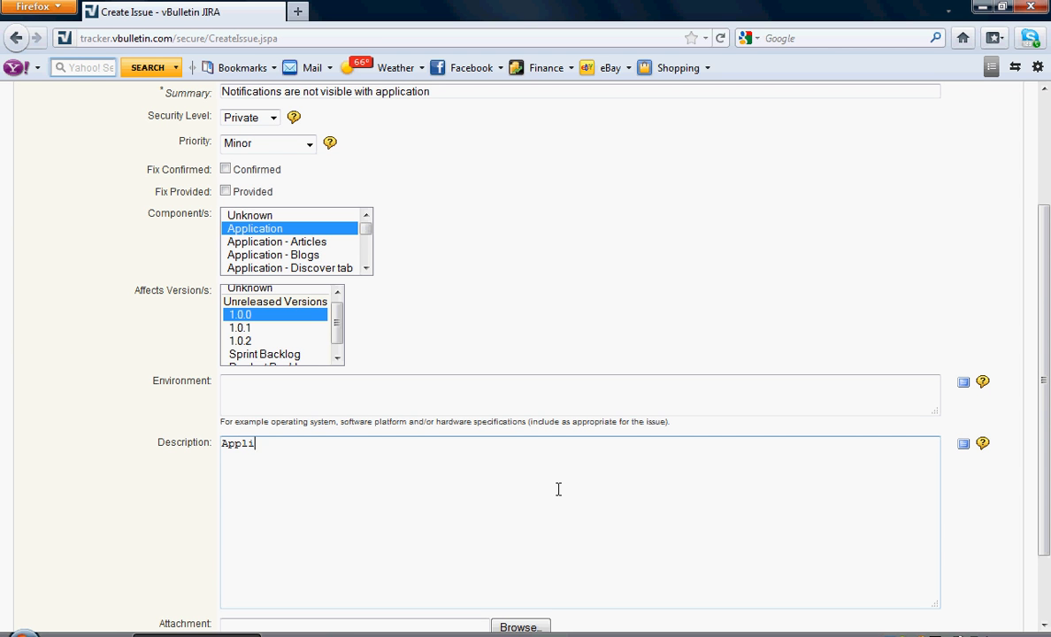
text(cation notfi)
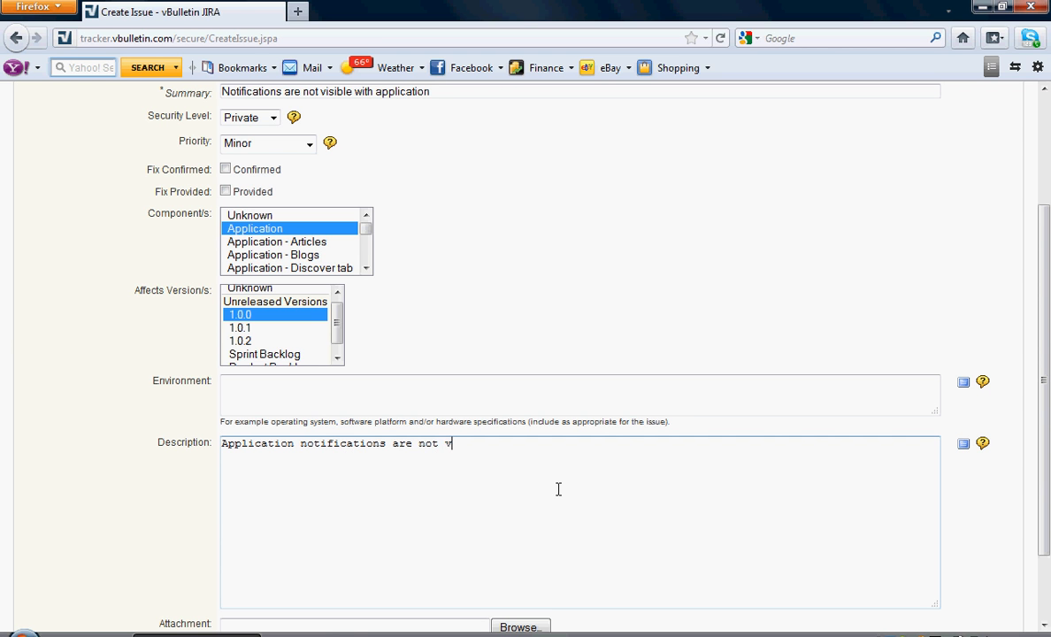
text(isible to users.)
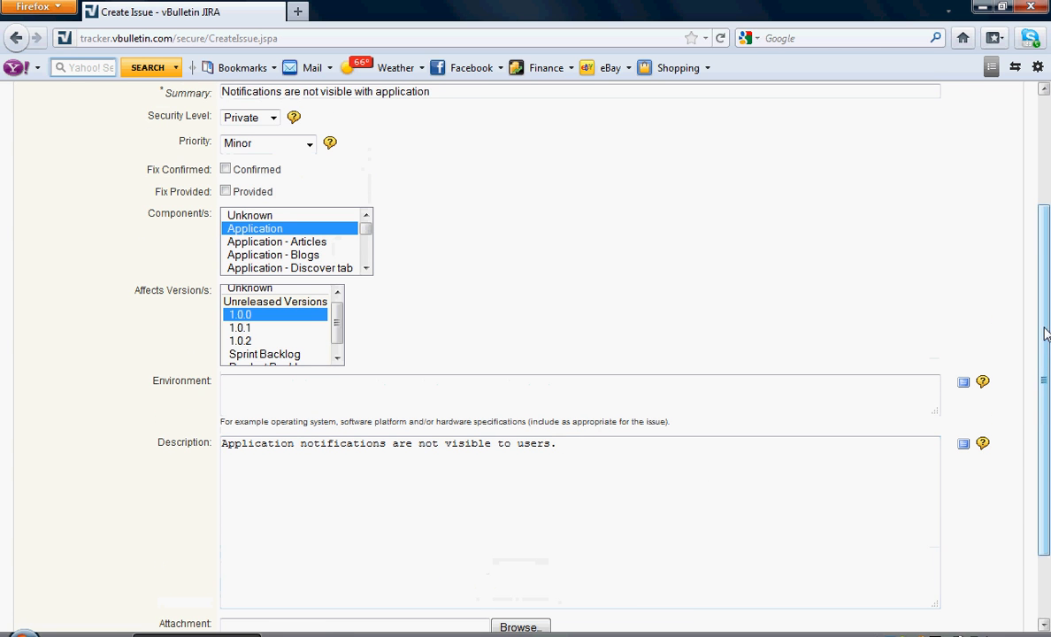
Step: Submit the form, creating bug VBF-388
scroll(down, 3)
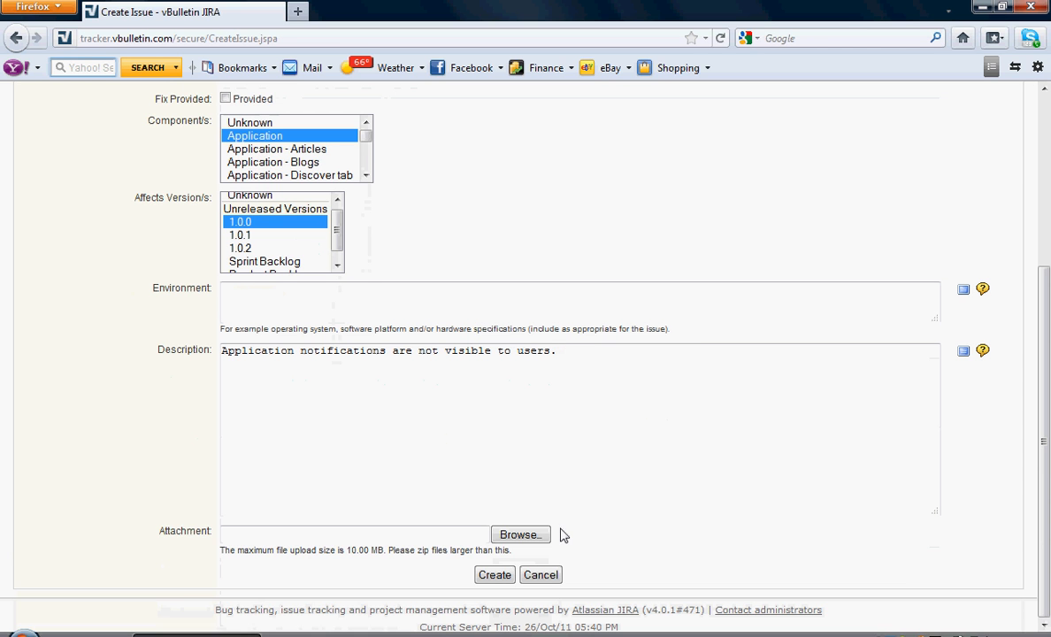
mouse_move(471, 577)
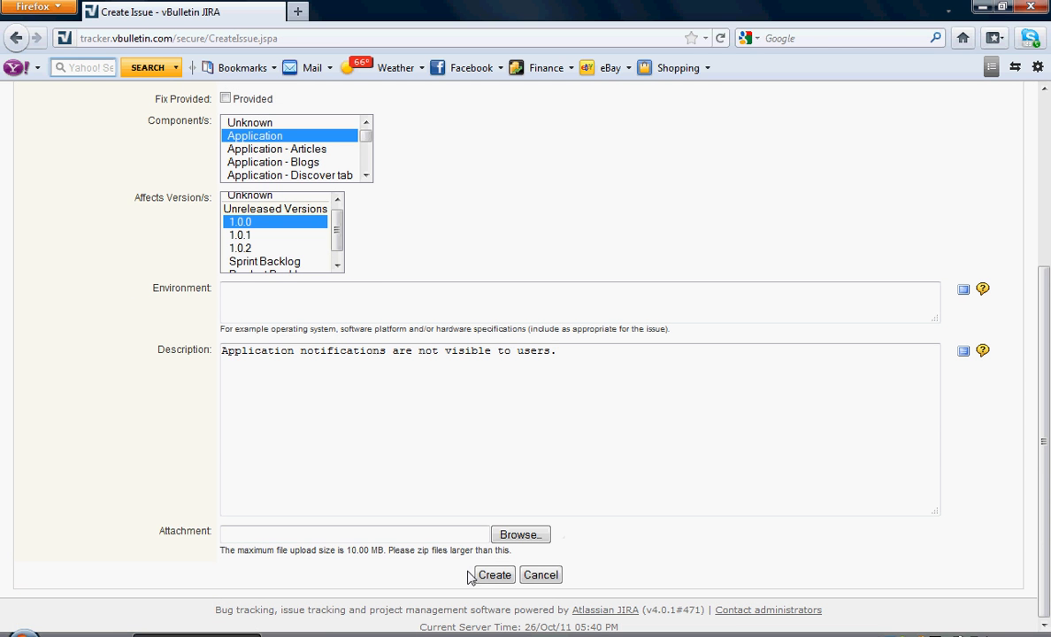
click(493, 574)
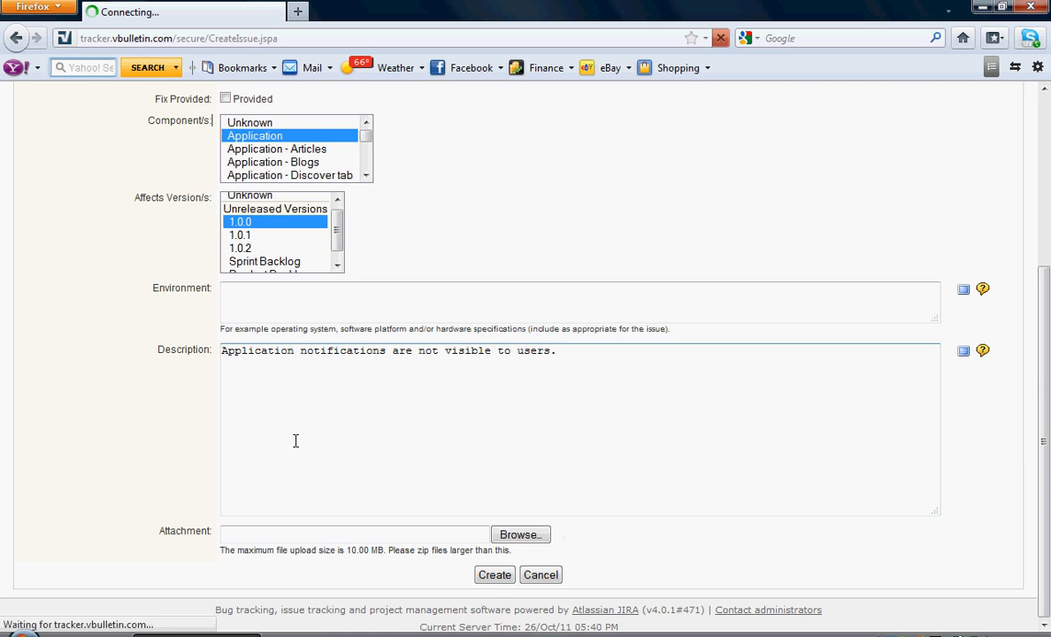
click(493, 575)
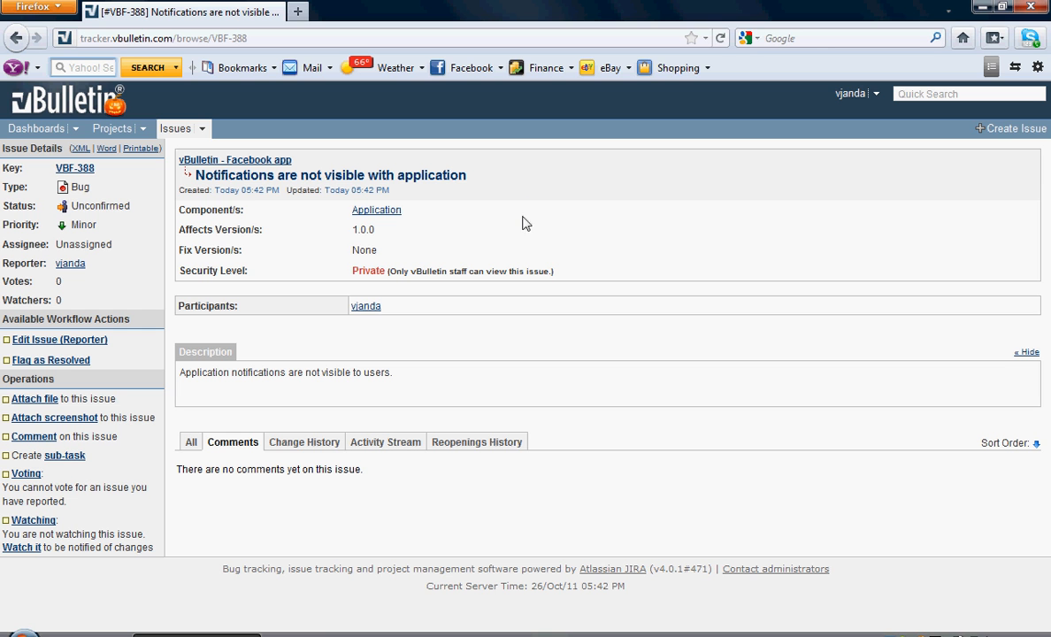
mouse_move(113, 208)
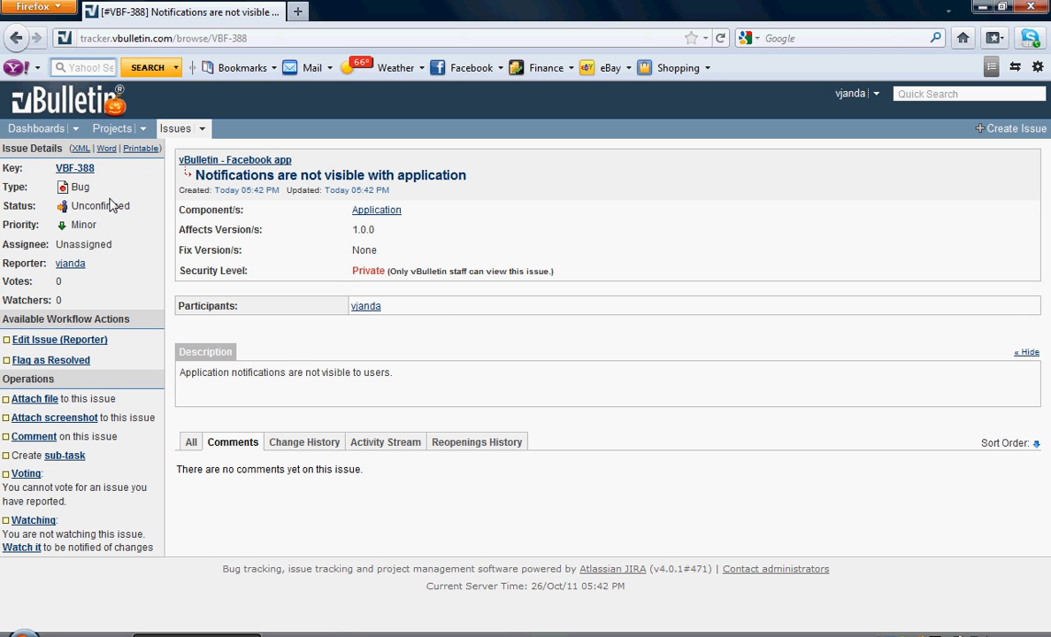
mouse_move(123, 210)
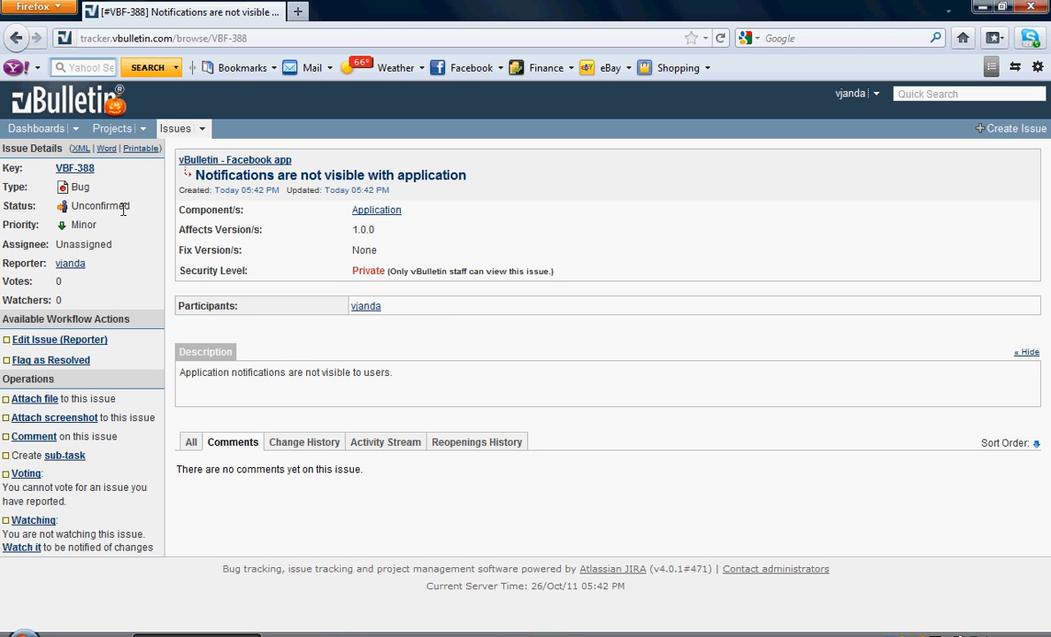
mouse_move(38, 258)
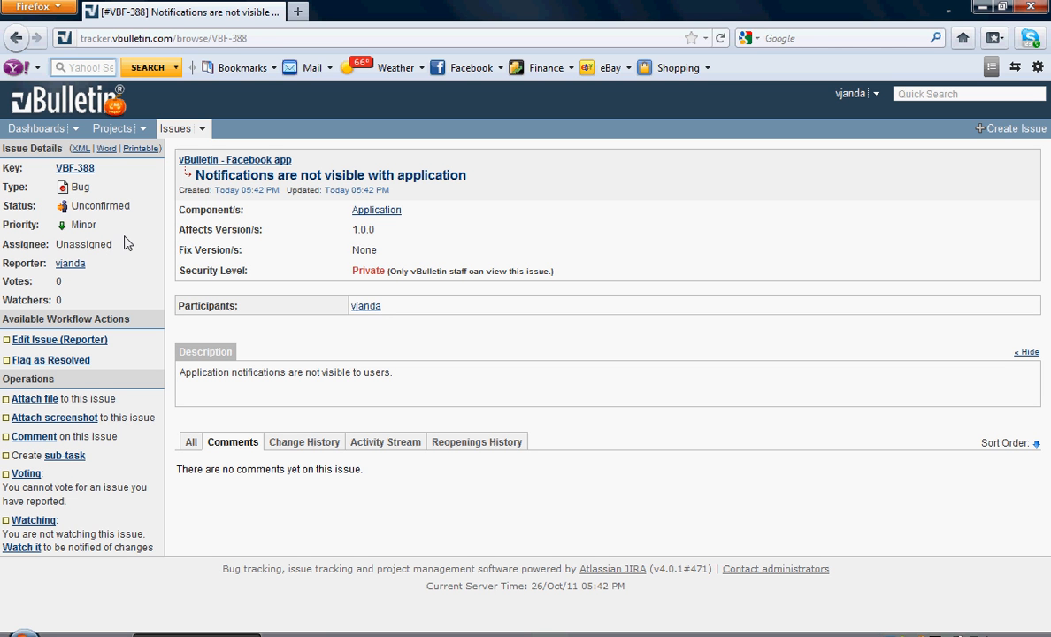
click(177, 42)
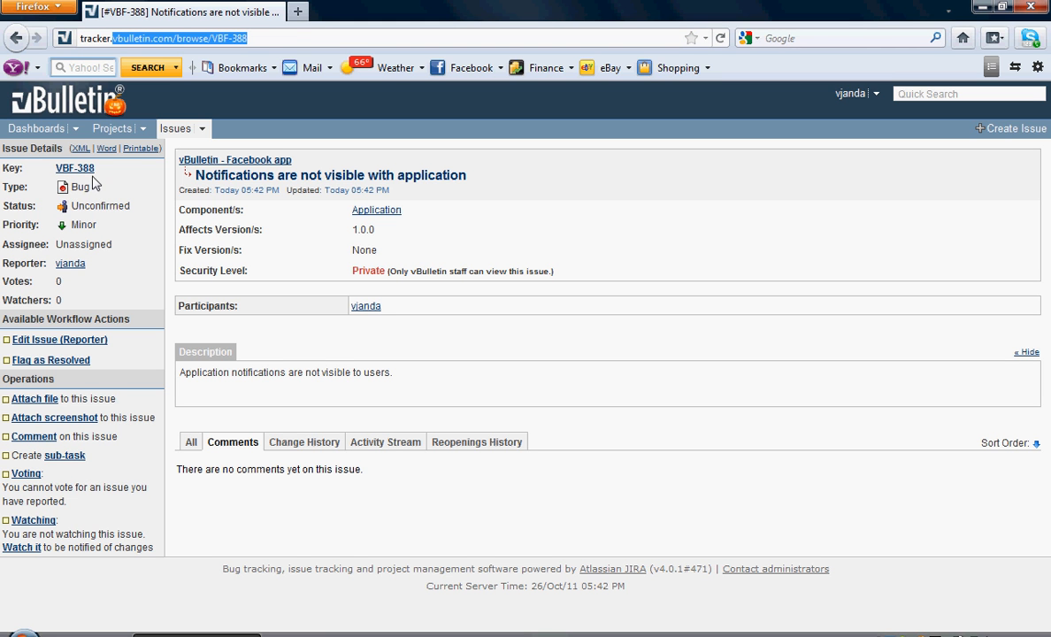
mouse_move(111, 178)
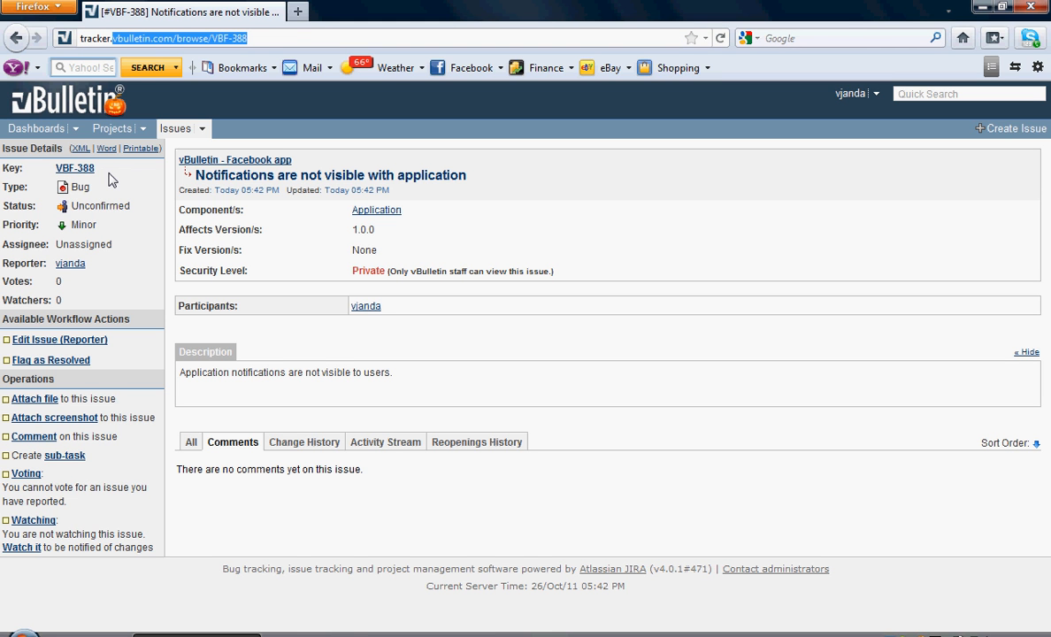
mouse_move(69, 188)
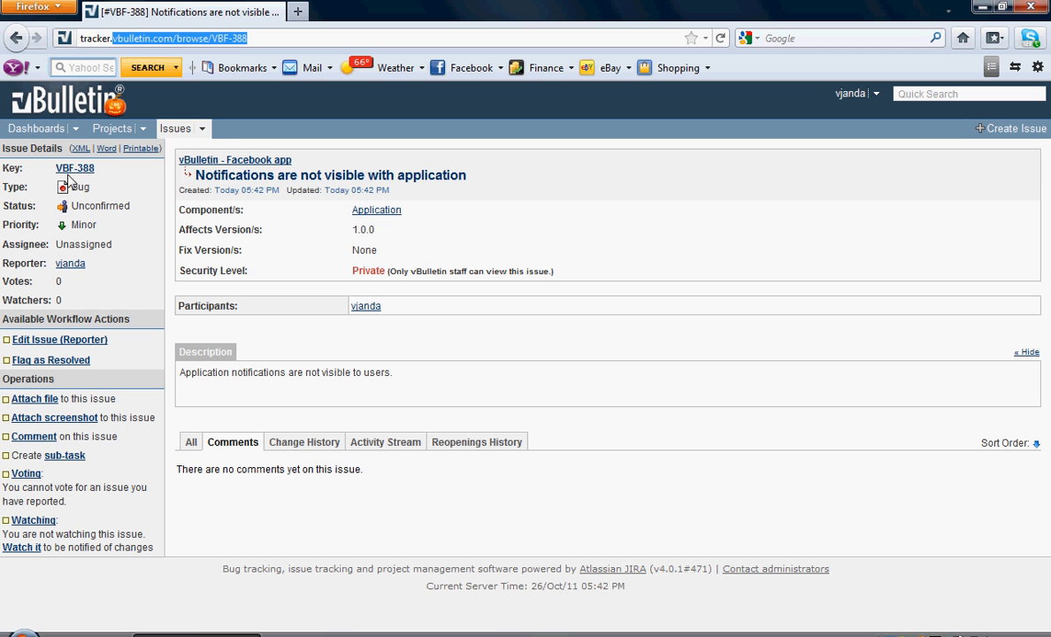
mouse_move(114, 180)
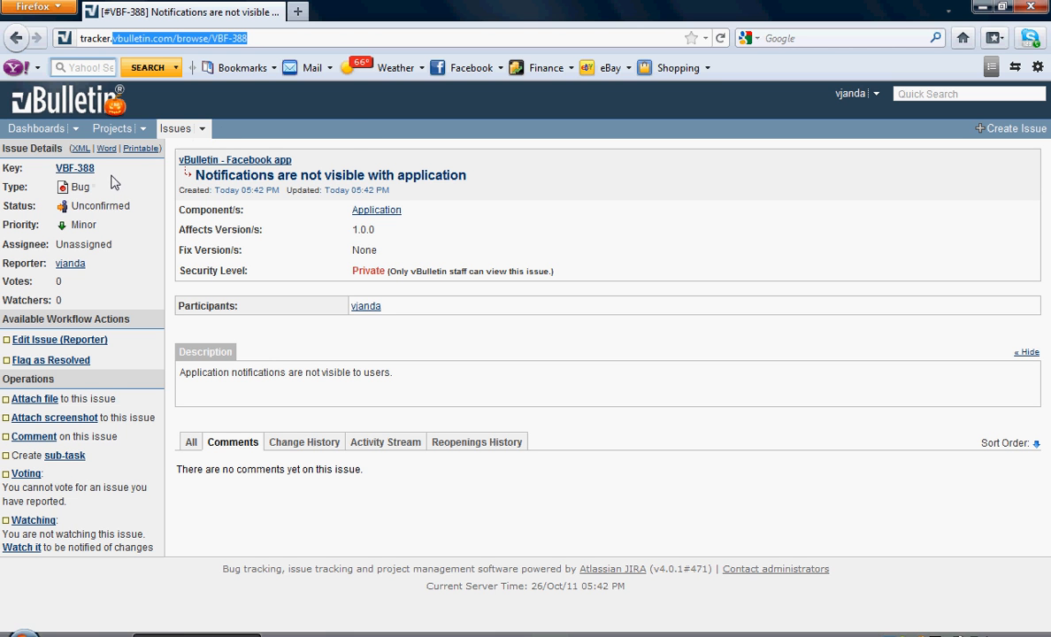
mouse_move(205, 131)
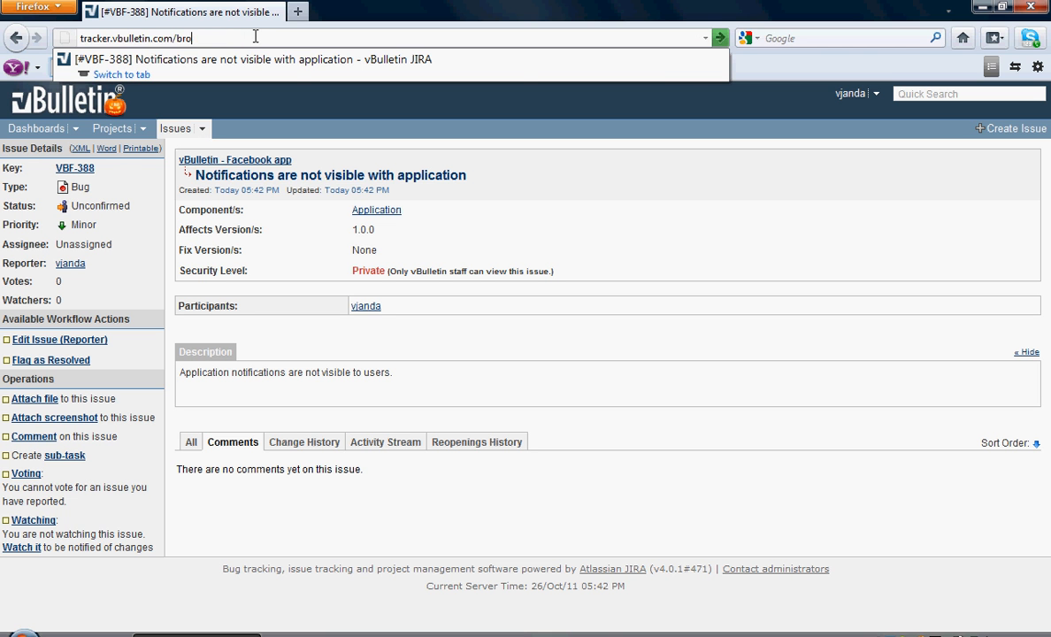
text(www.v)
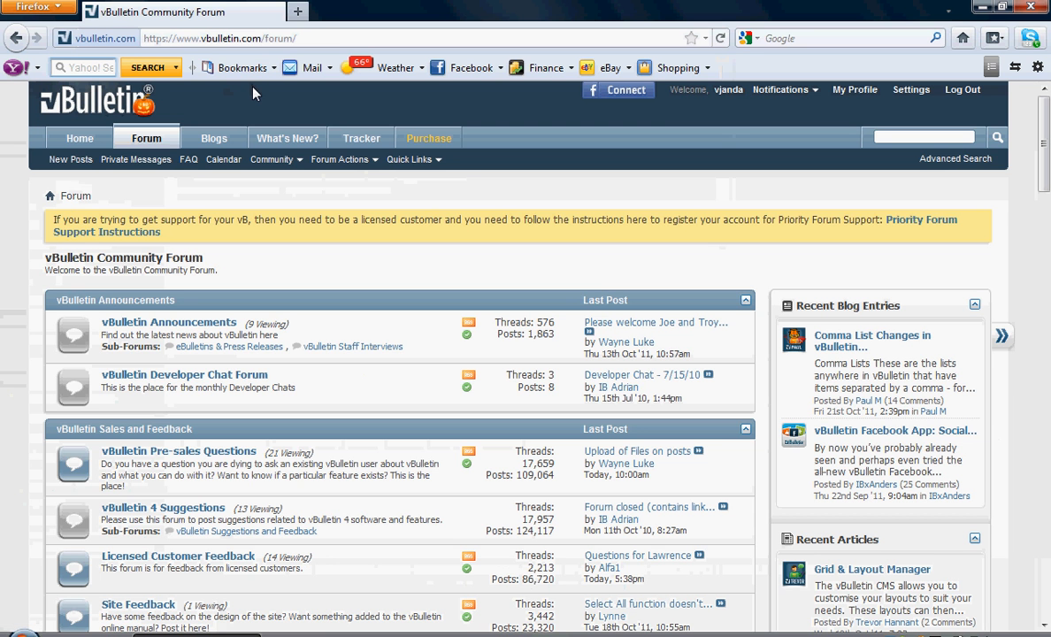
mouse_move(354, 135)
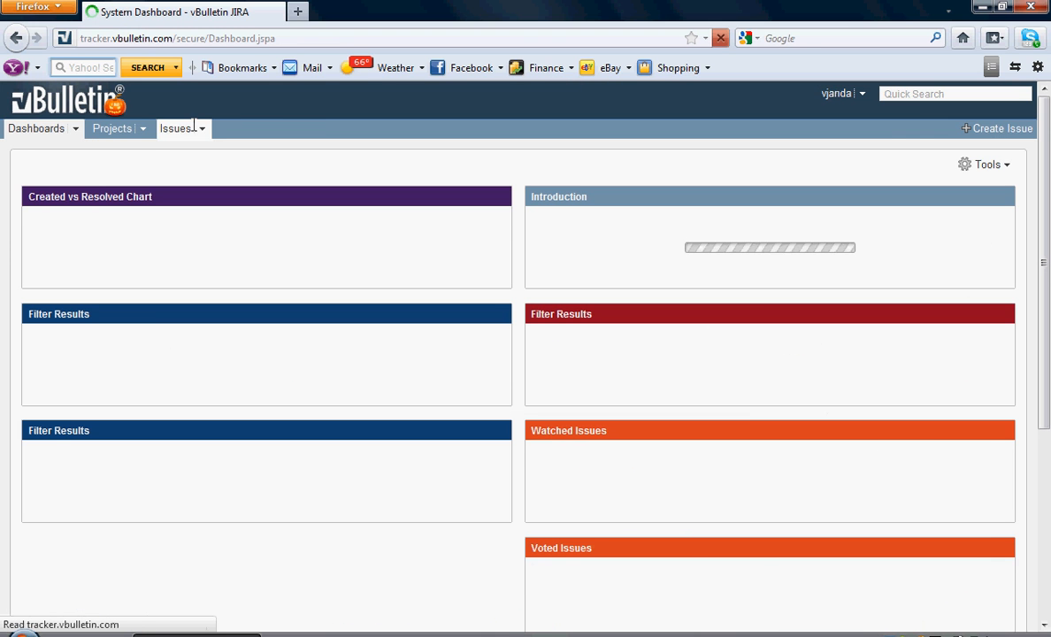
Step: Reopen VBF-388 from the Issues menu's Recent Issues list
click(205, 127)
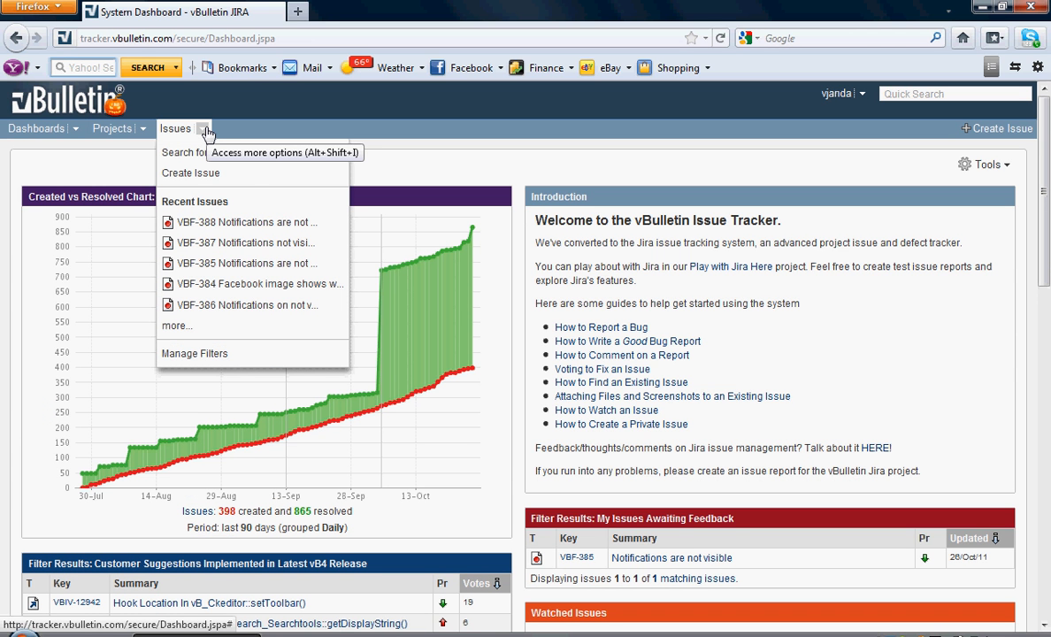
mouse_move(226, 223)
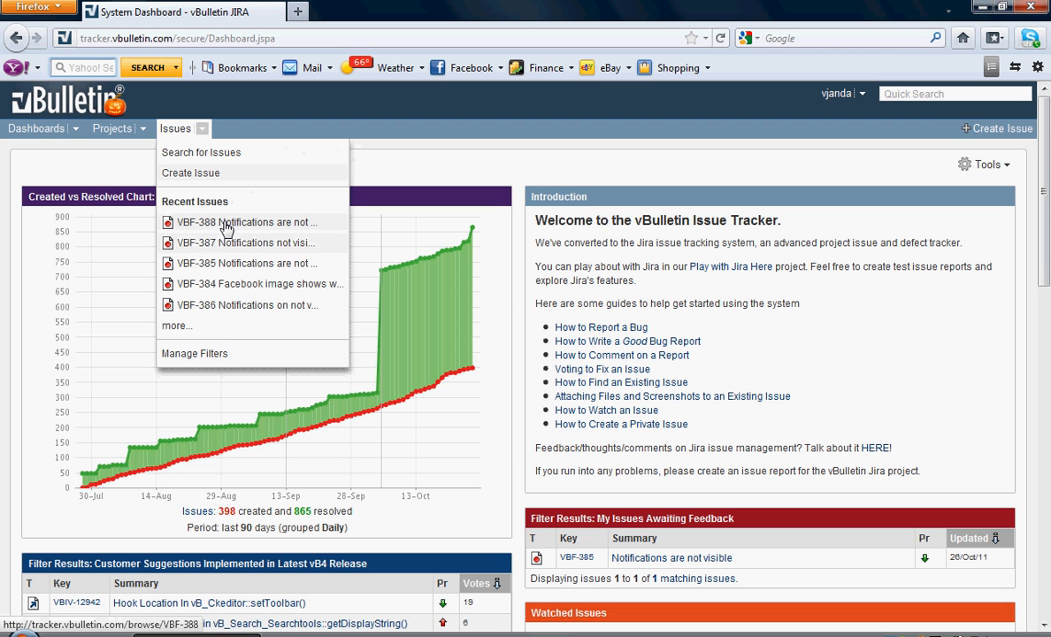
mouse_move(232, 227)
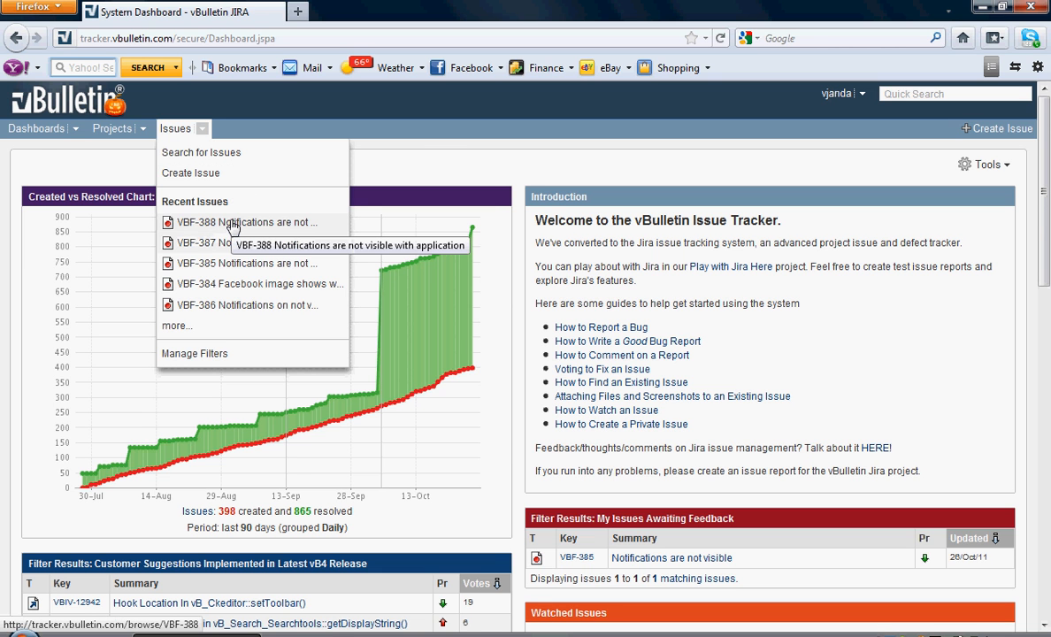
click(221, 223)
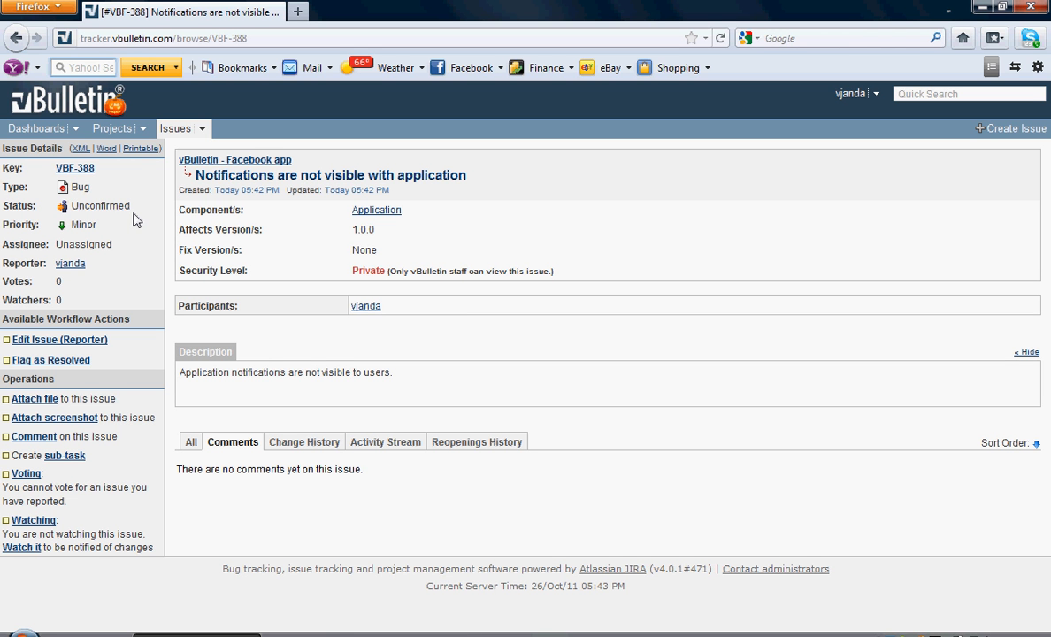
mouse_move(134, 228)
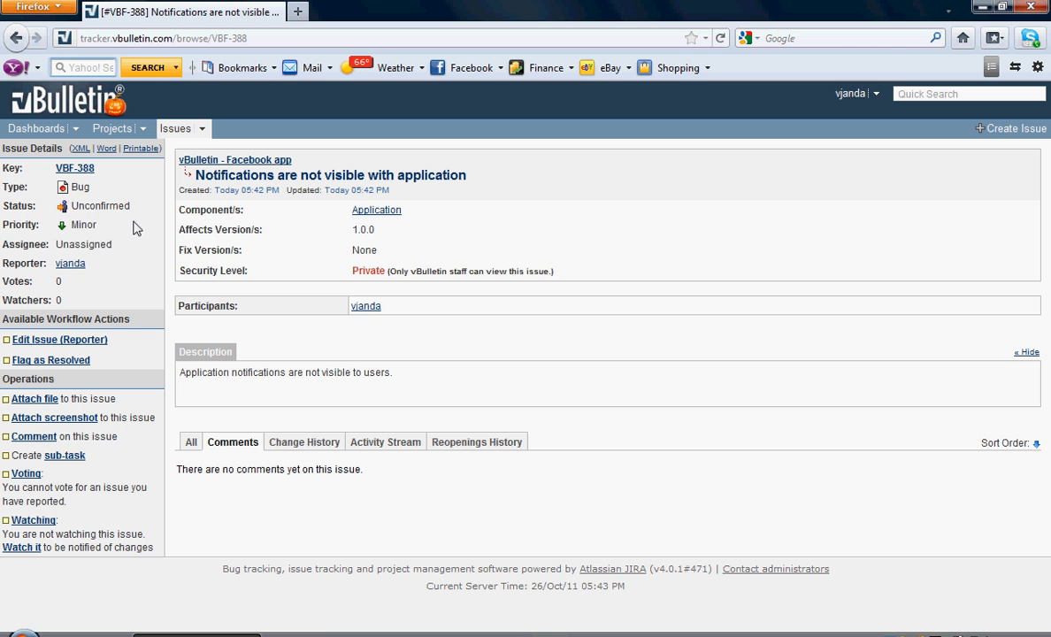
mouse_move(139, 265)
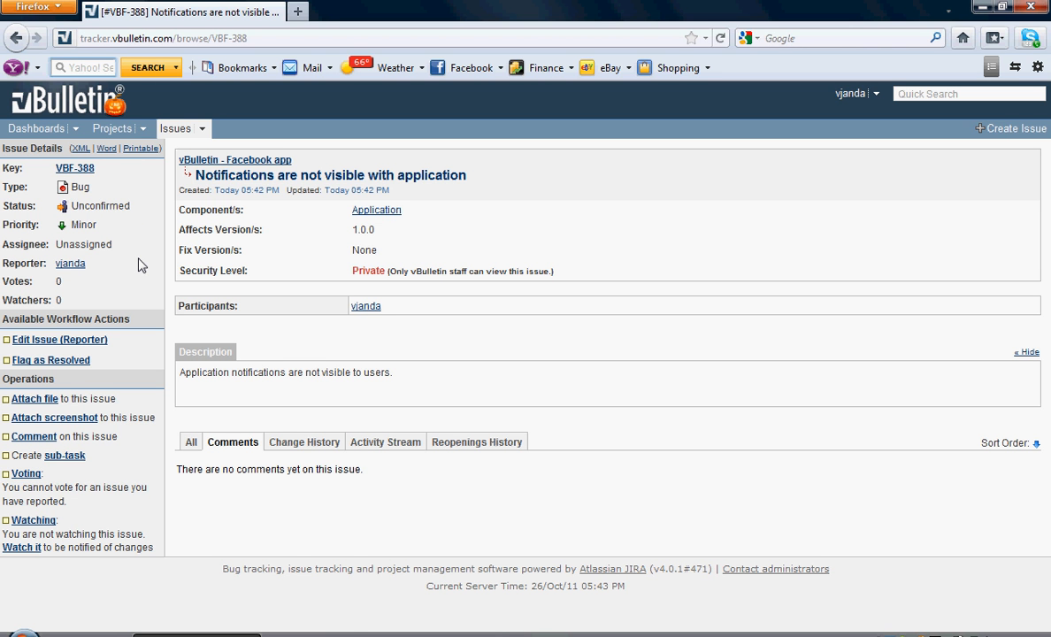